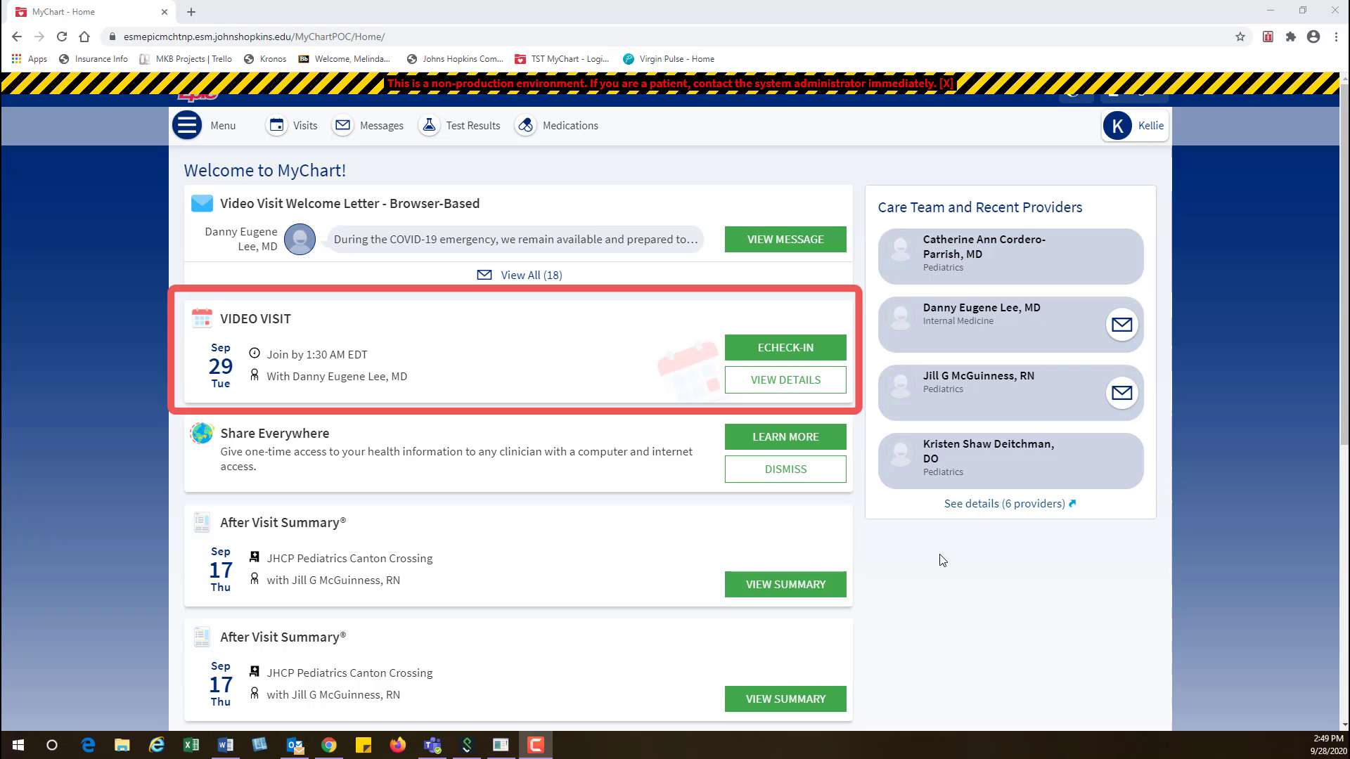
Begin eCheck-In for the Sep 29 video visit and mark the personal info correct
{"action": "left_click", "coordinate": [785, 348]}
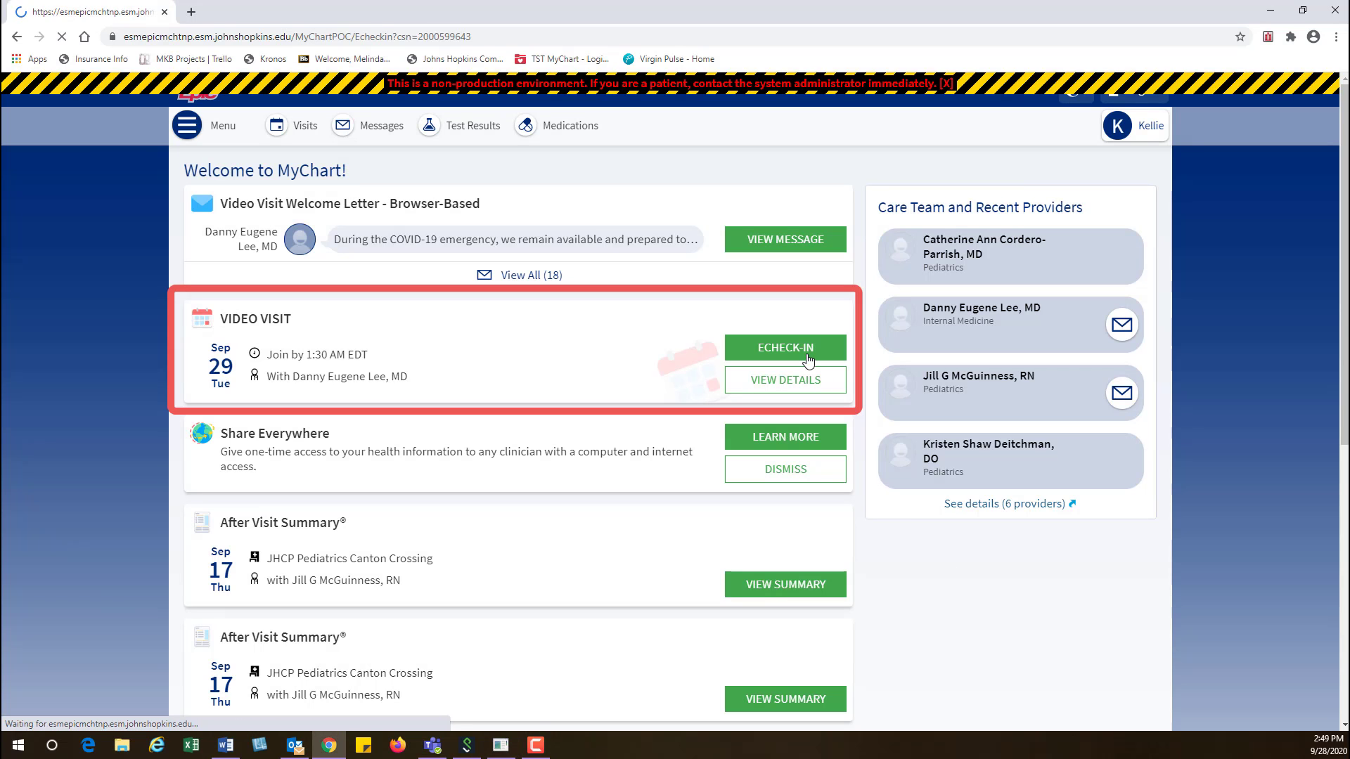
{"action": "left_click", "coordinate": [783, 347]}
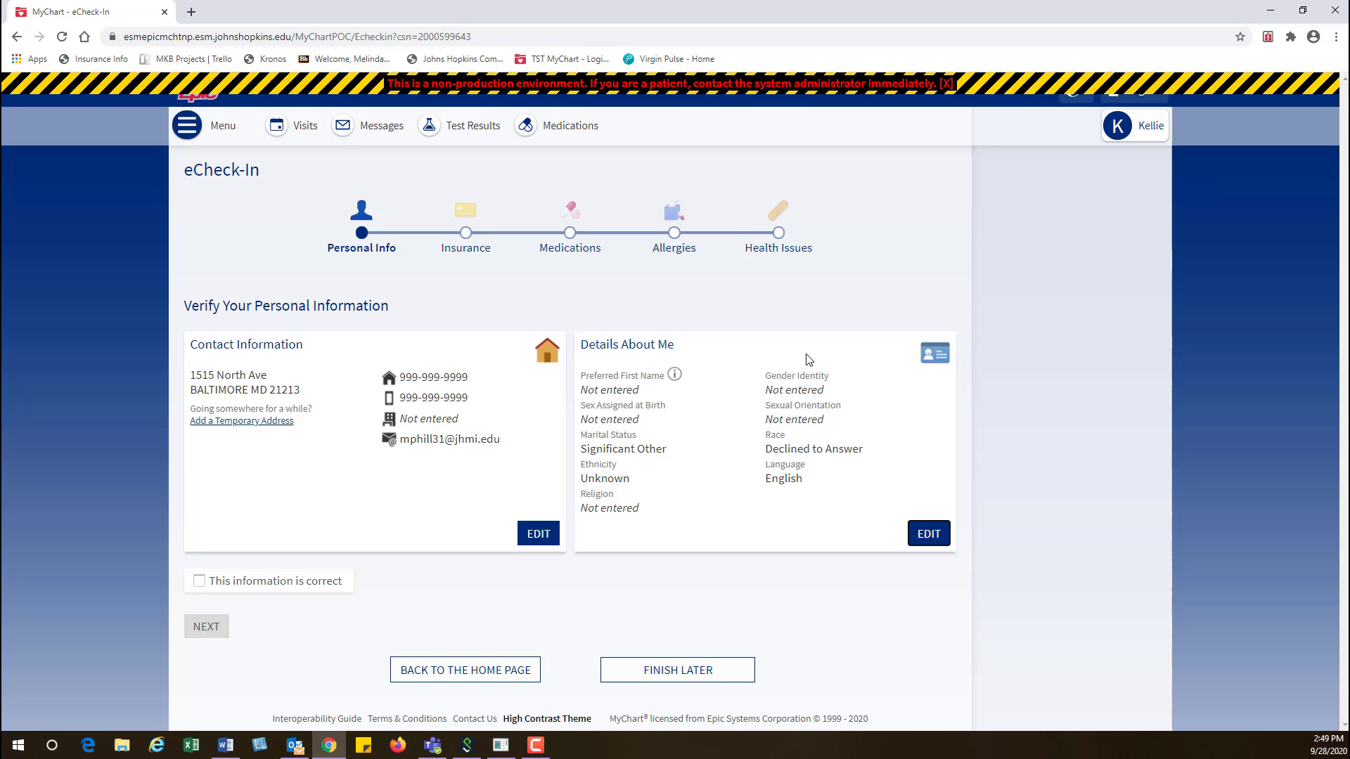
{"action": "left_click", "coordinate": [198, 581]}
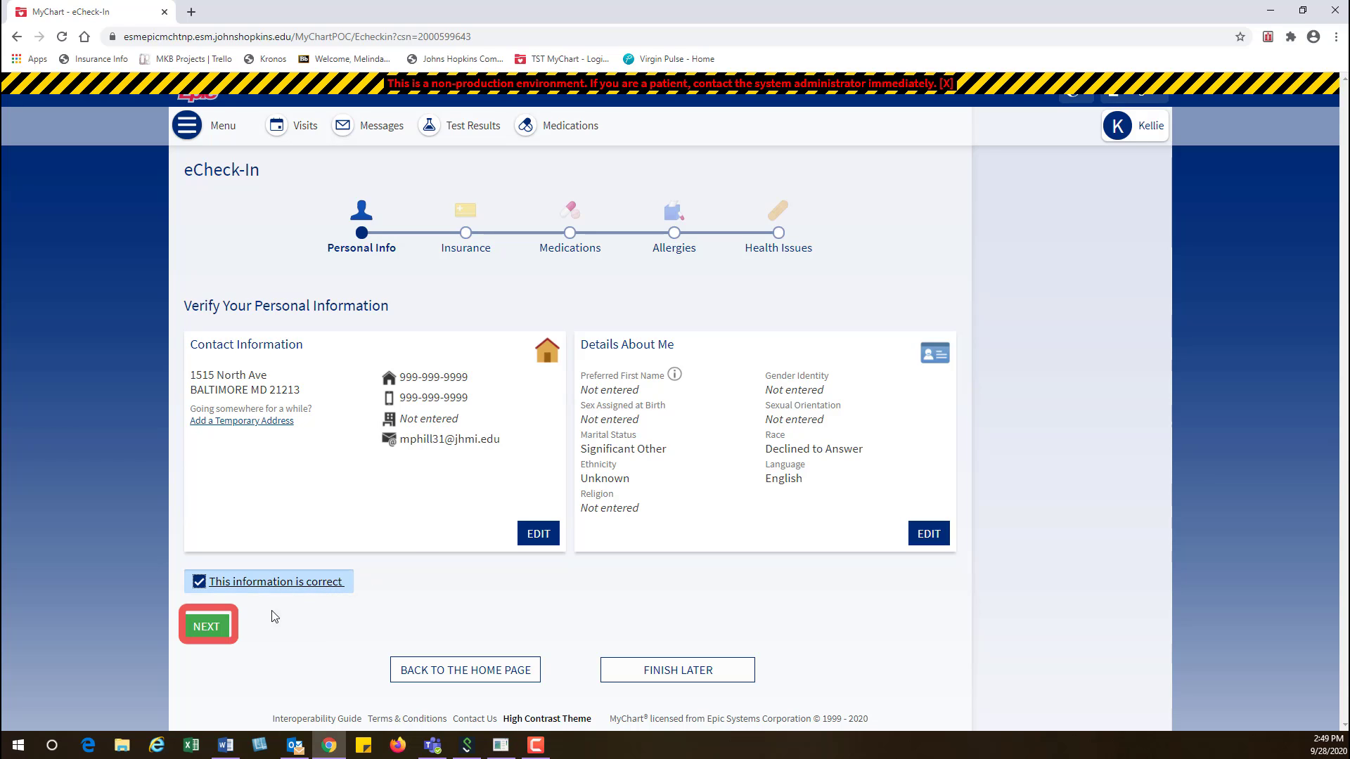
Confirm the payment responsible person and insurance information as correct and continue
{"action": "left_click", "coordinate": [207, 625]}
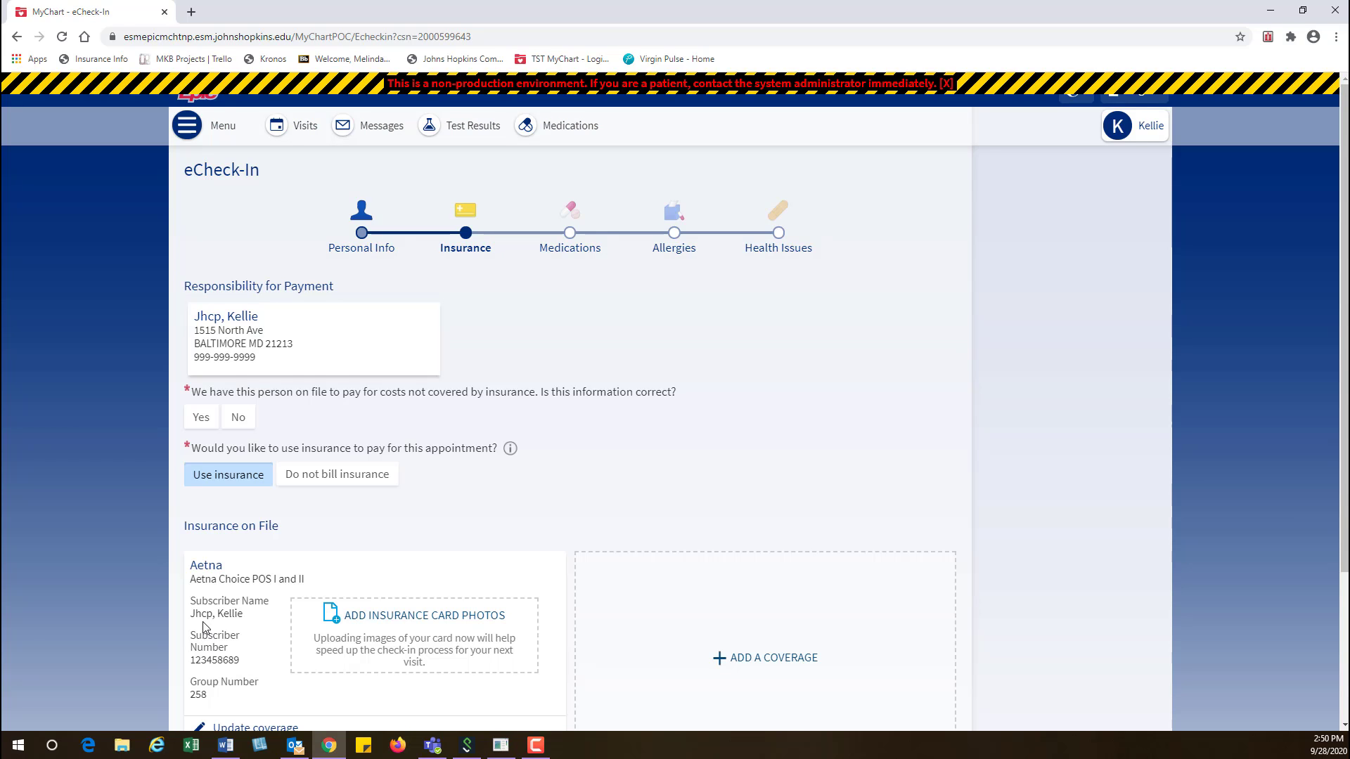
{"action": "left_click", "coordinate": [201, 417]}
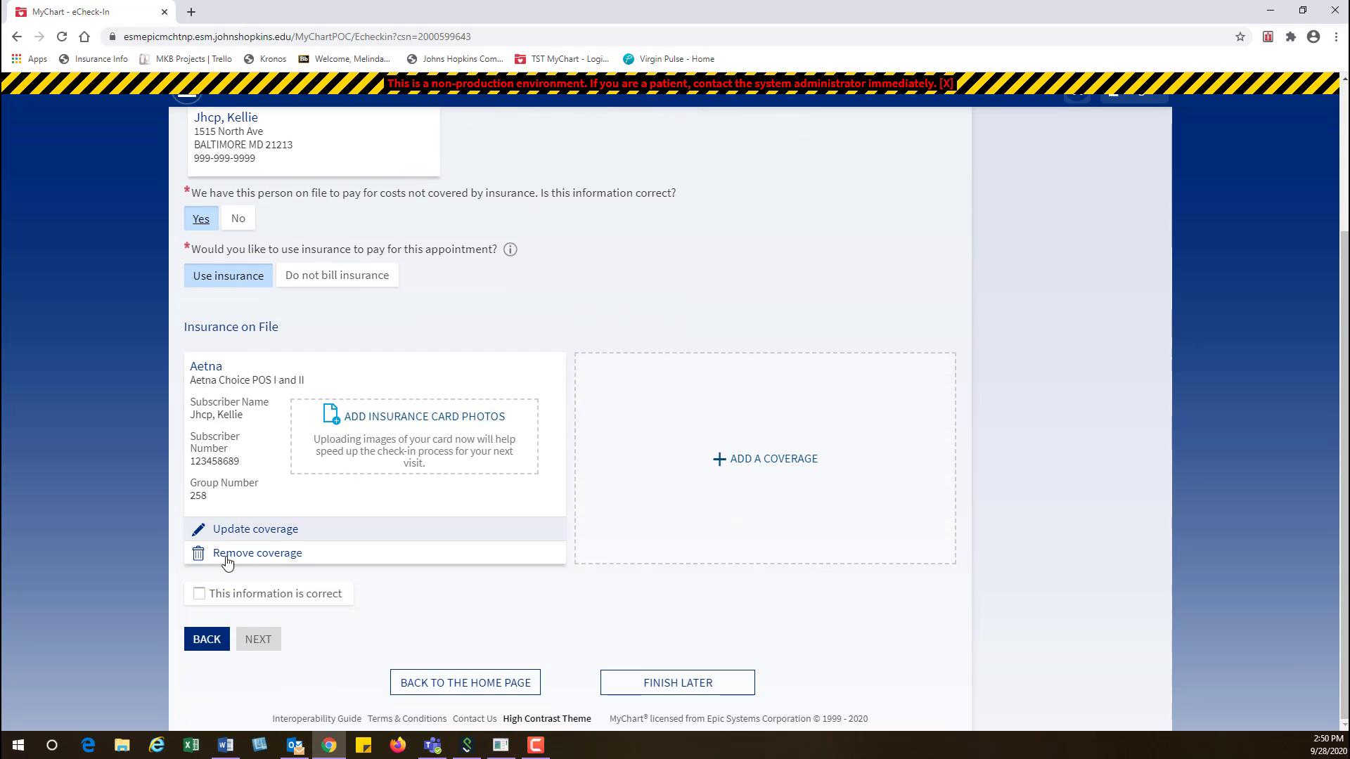
{"action": "left_click", "coordinate": [198, 593]}
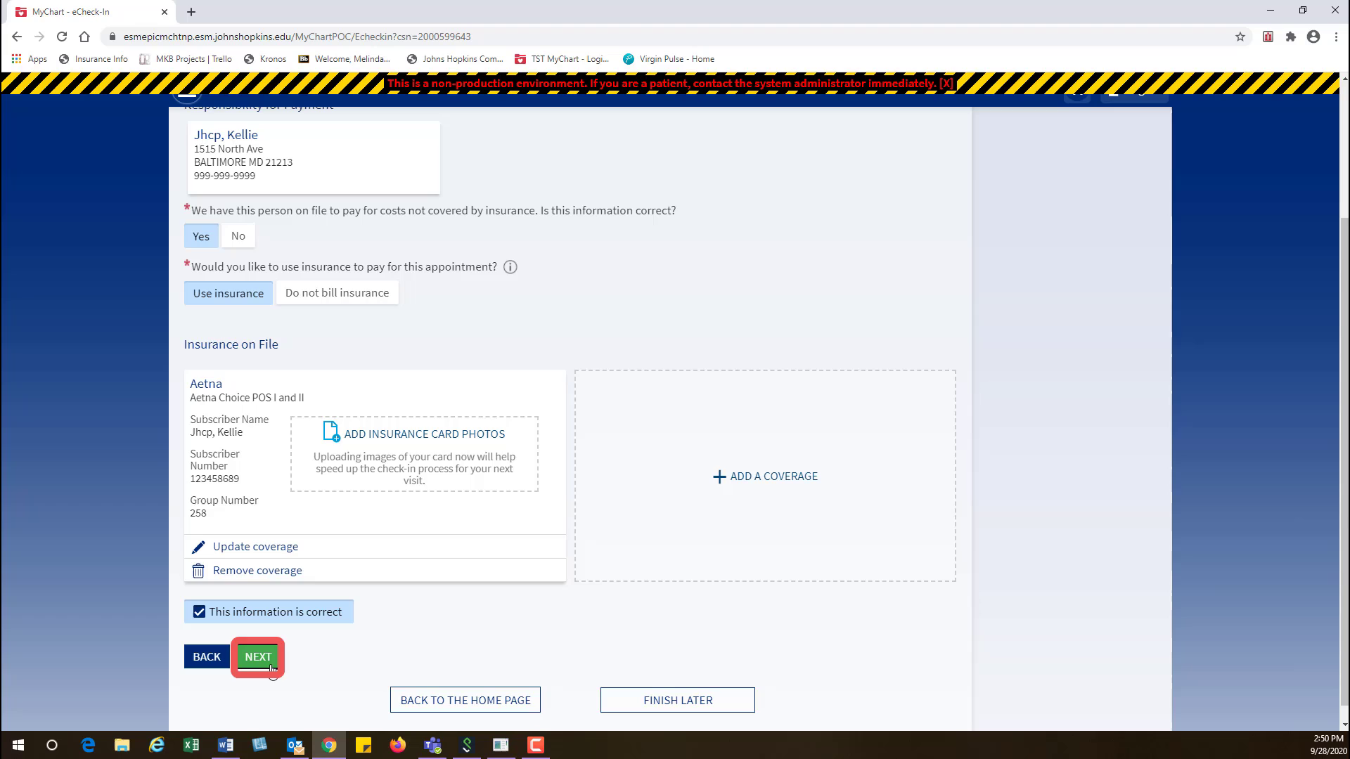
{"action": "left_click", "coordinate": [258, 656]}
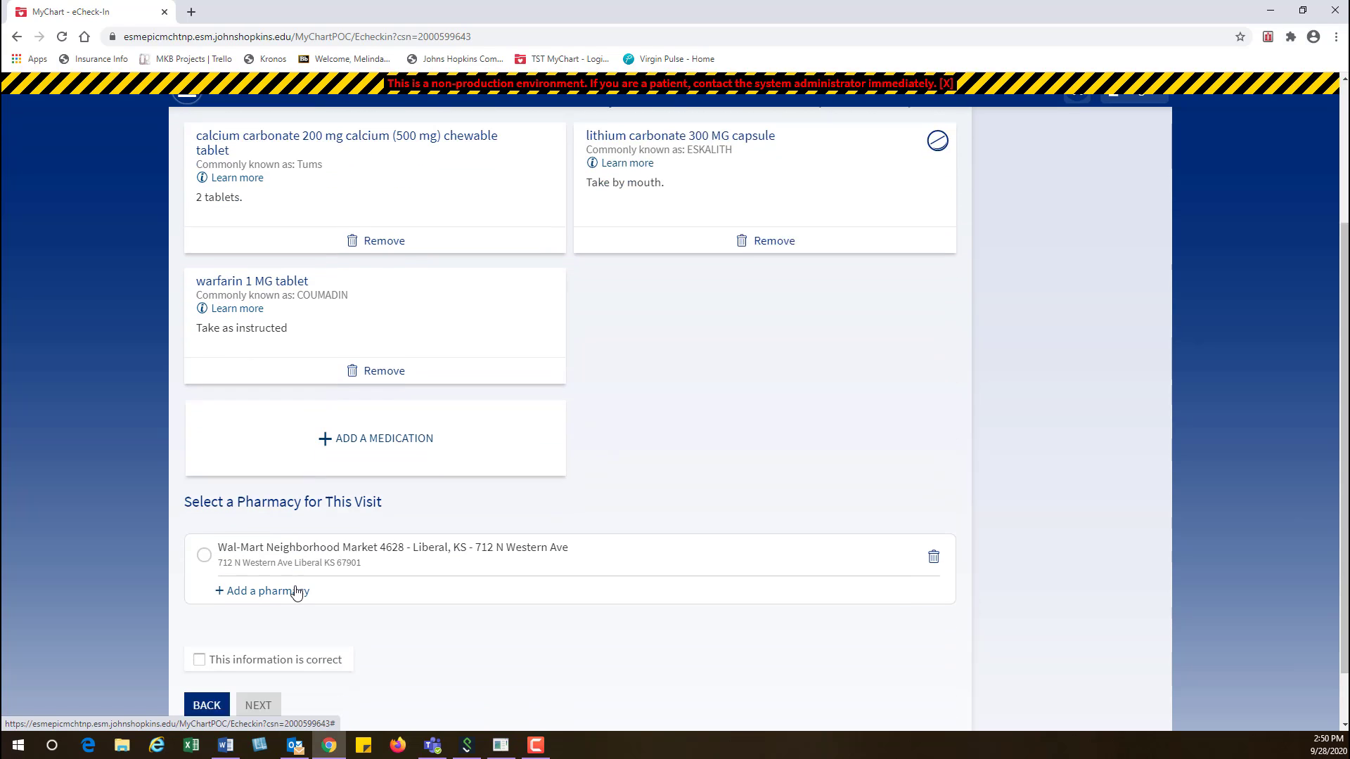
Confirm the medications, pharmacy and allergies as correct and continue to Sign Documents
{"action": "left_click", "coordinate": [198, 659]}
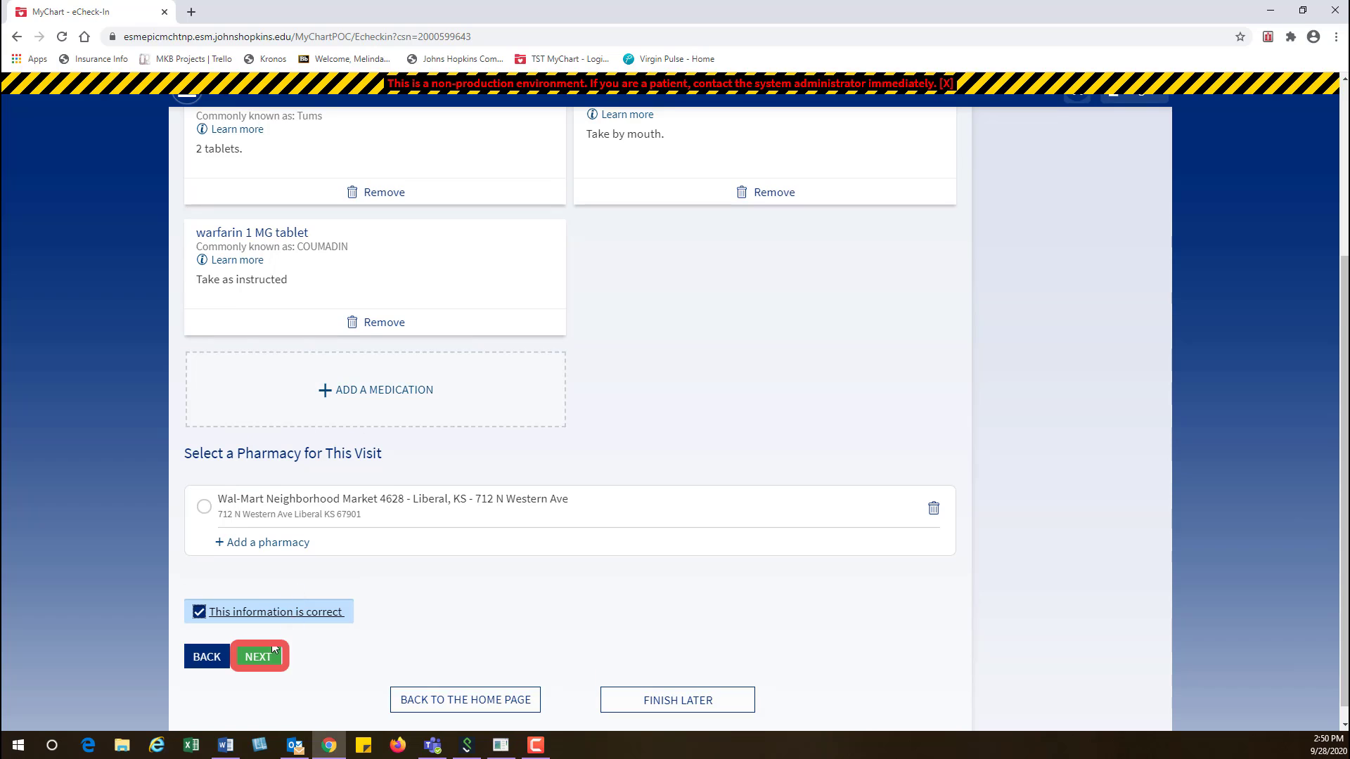
{"action": "left_click", "coordinate": [259, 656]}
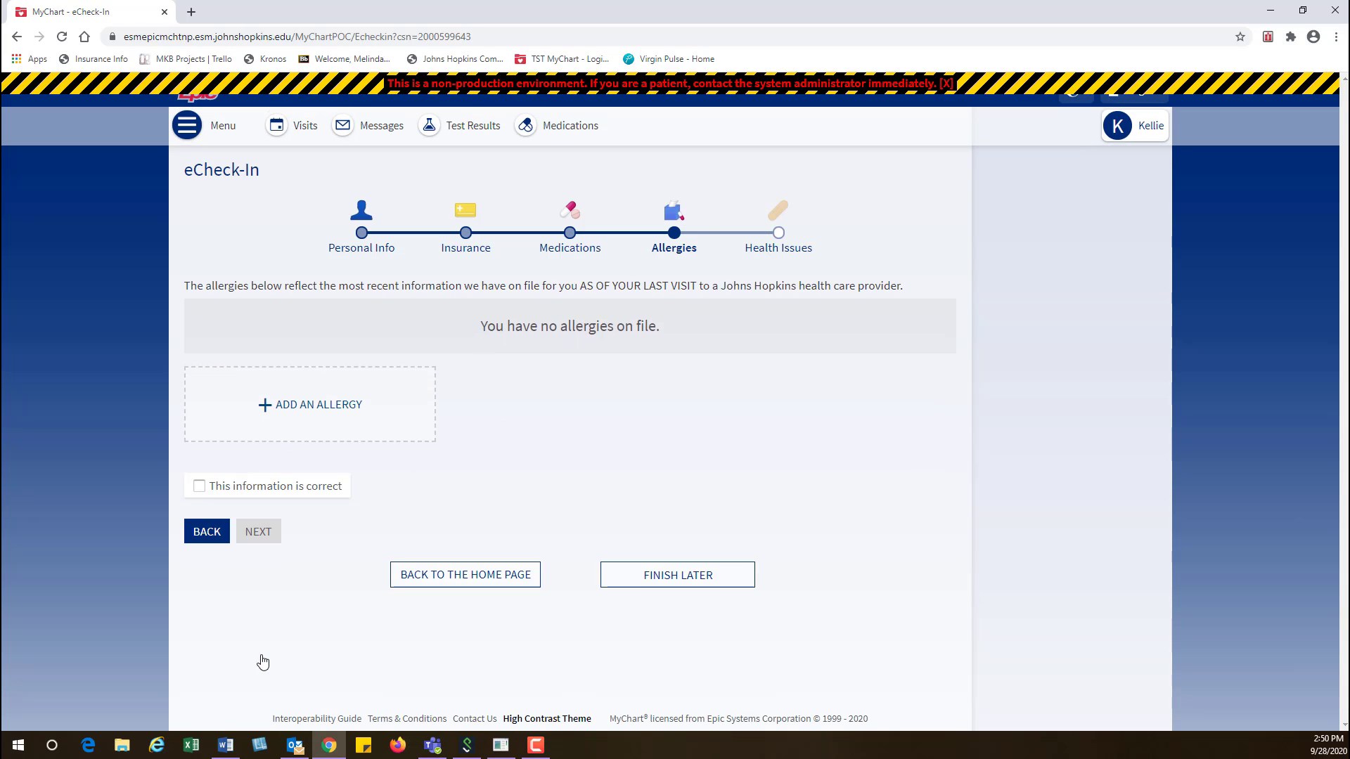
{"action": "left_click", "coordinate": [198, 485]}
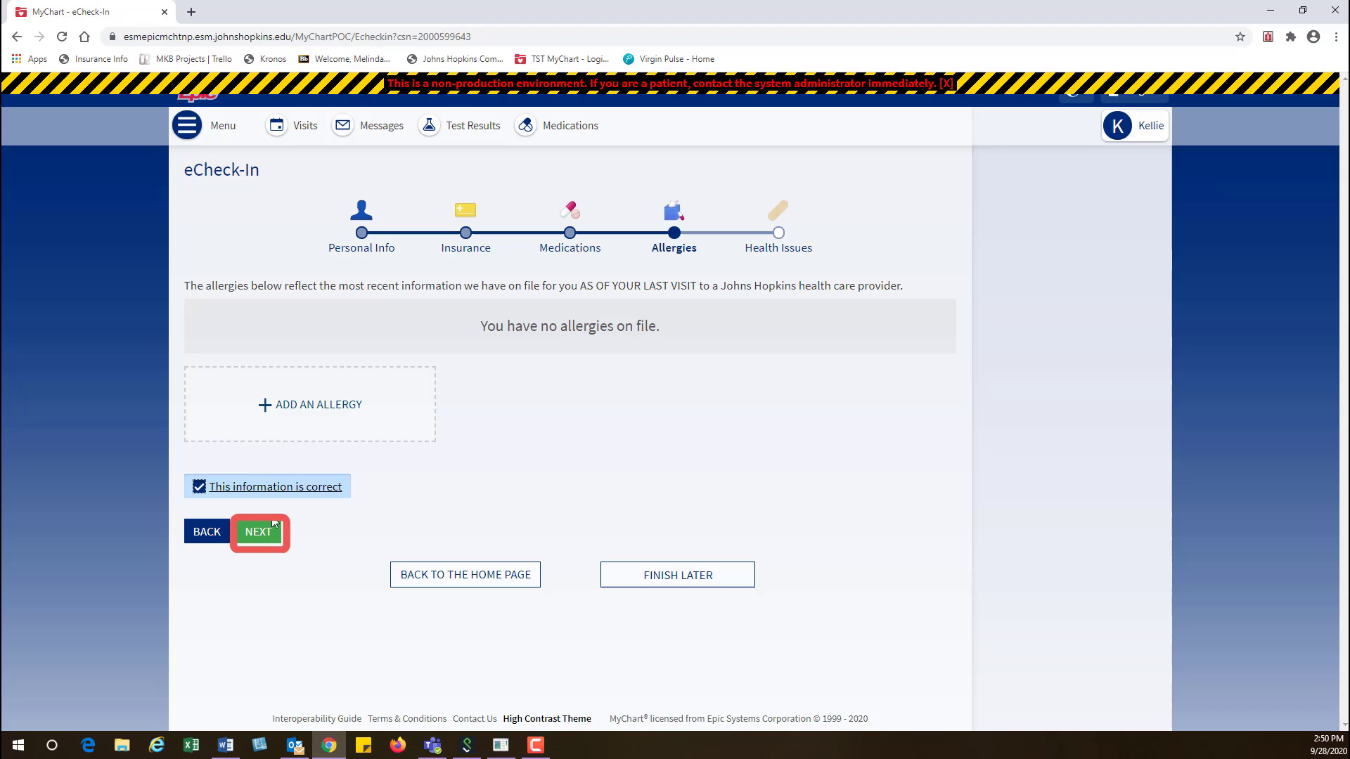
{"action": "left_click", "coordinate": [259, 531]}
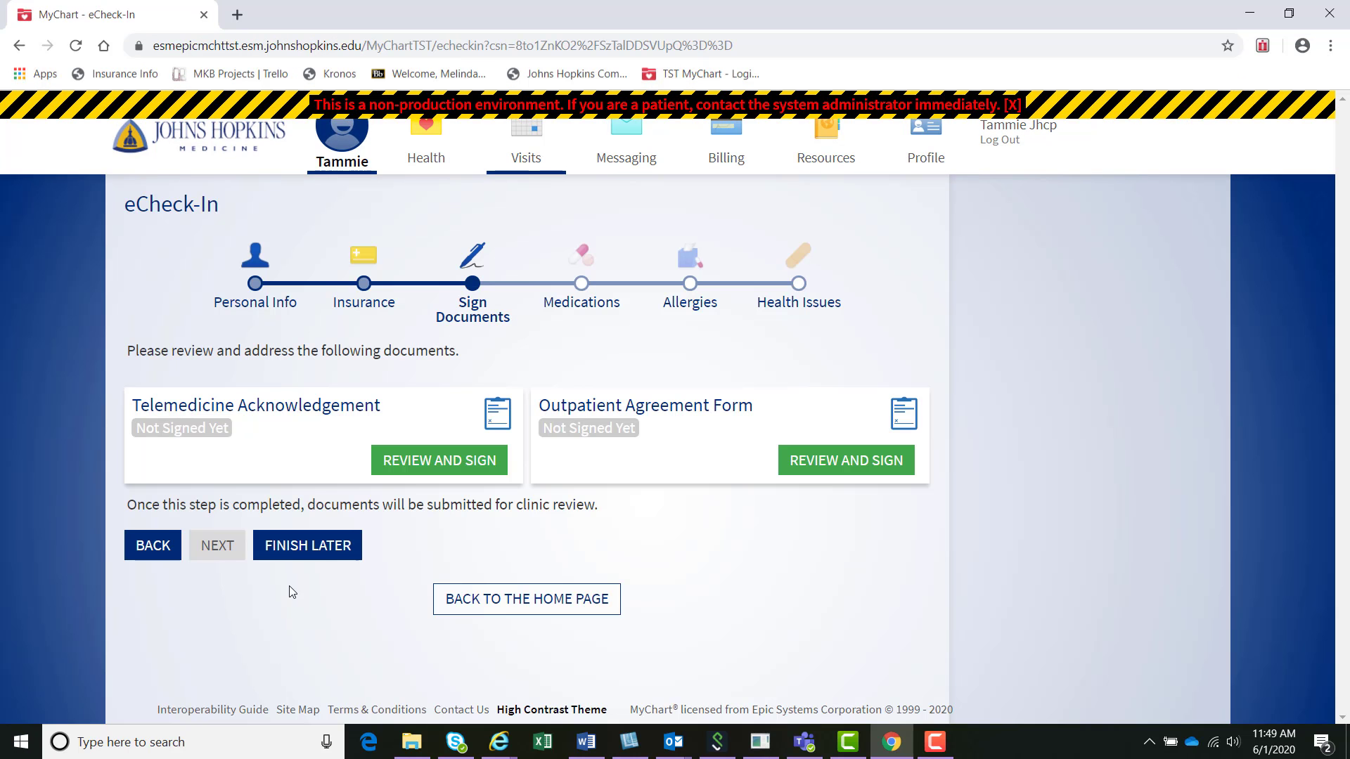
Review and sign the Telemedicine Acknowledgement with the MyChart password and continue
{"action": "left_click", "coordinate": [439, 459]}
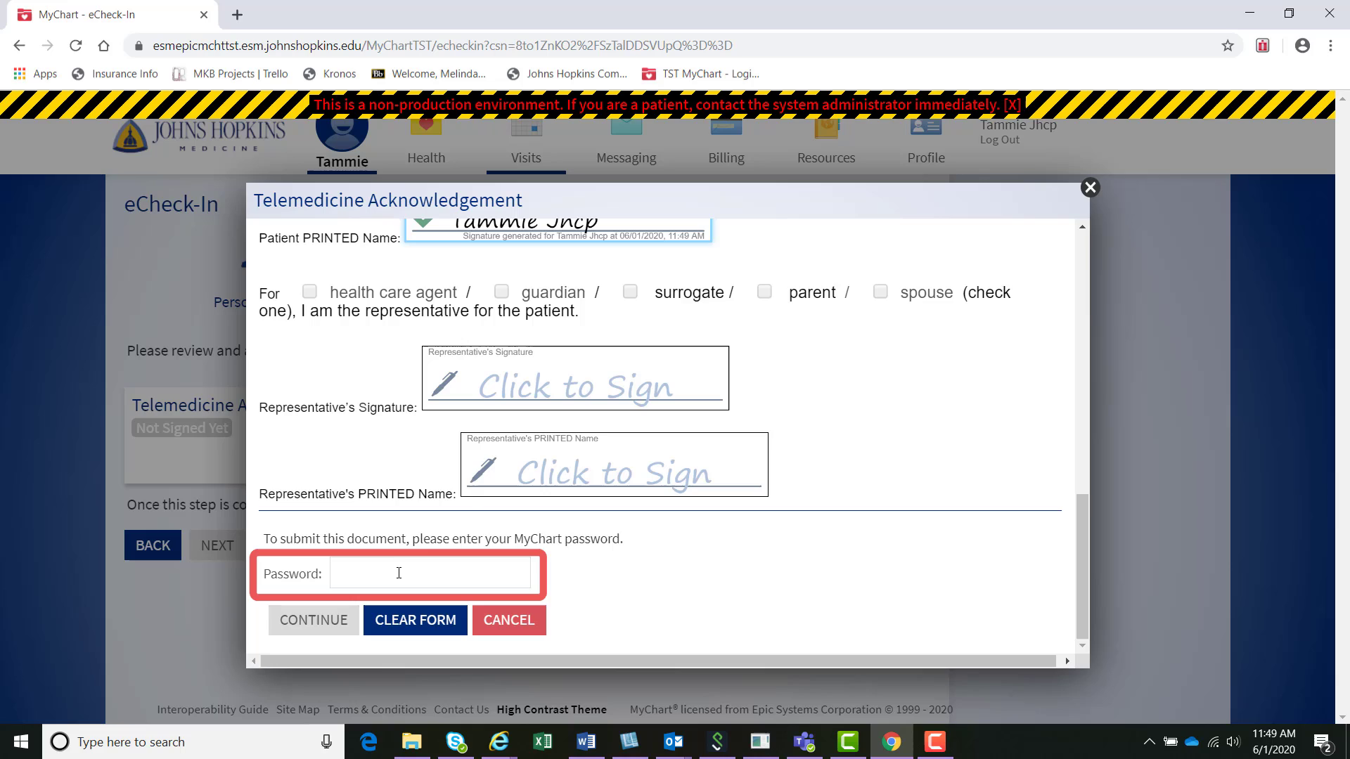
{"action": "type", "text": "•••"}
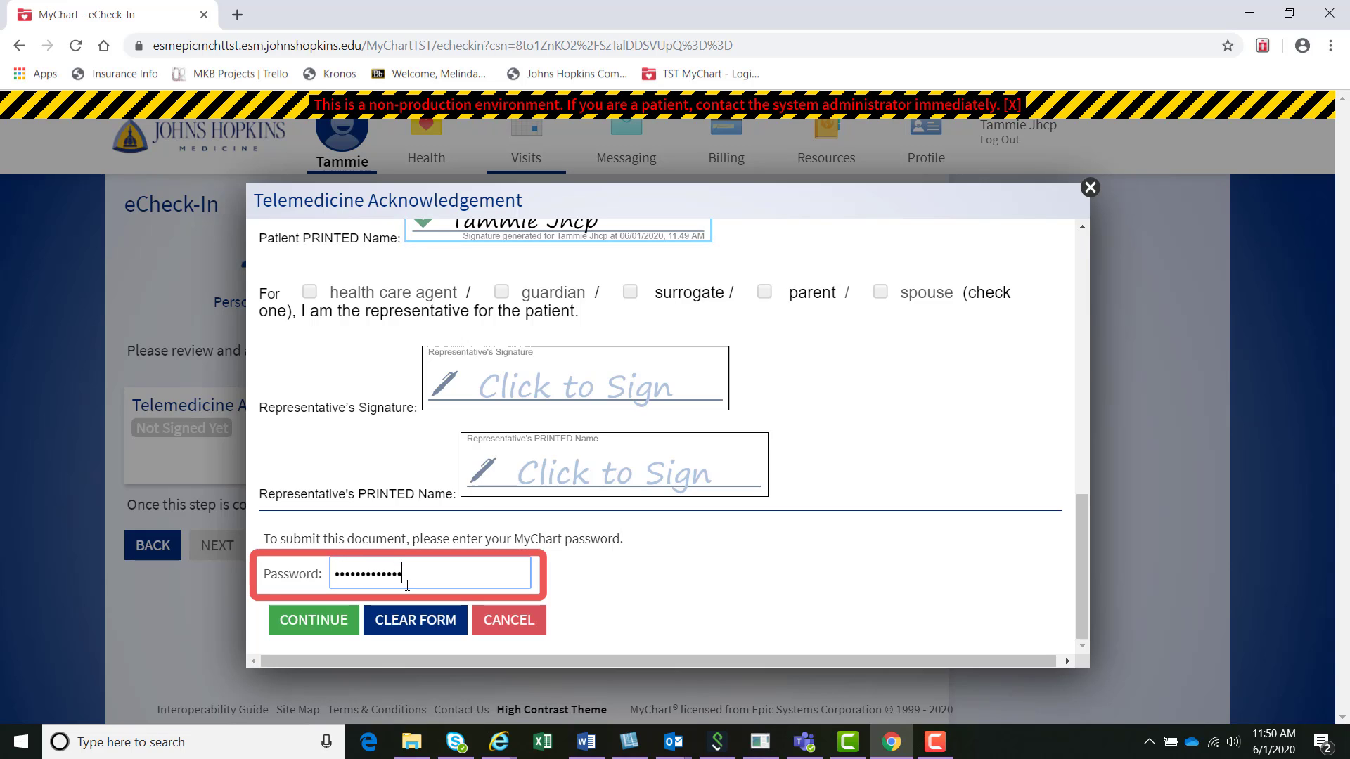
{"action": "left_click", "coordinate": [313, 620]}
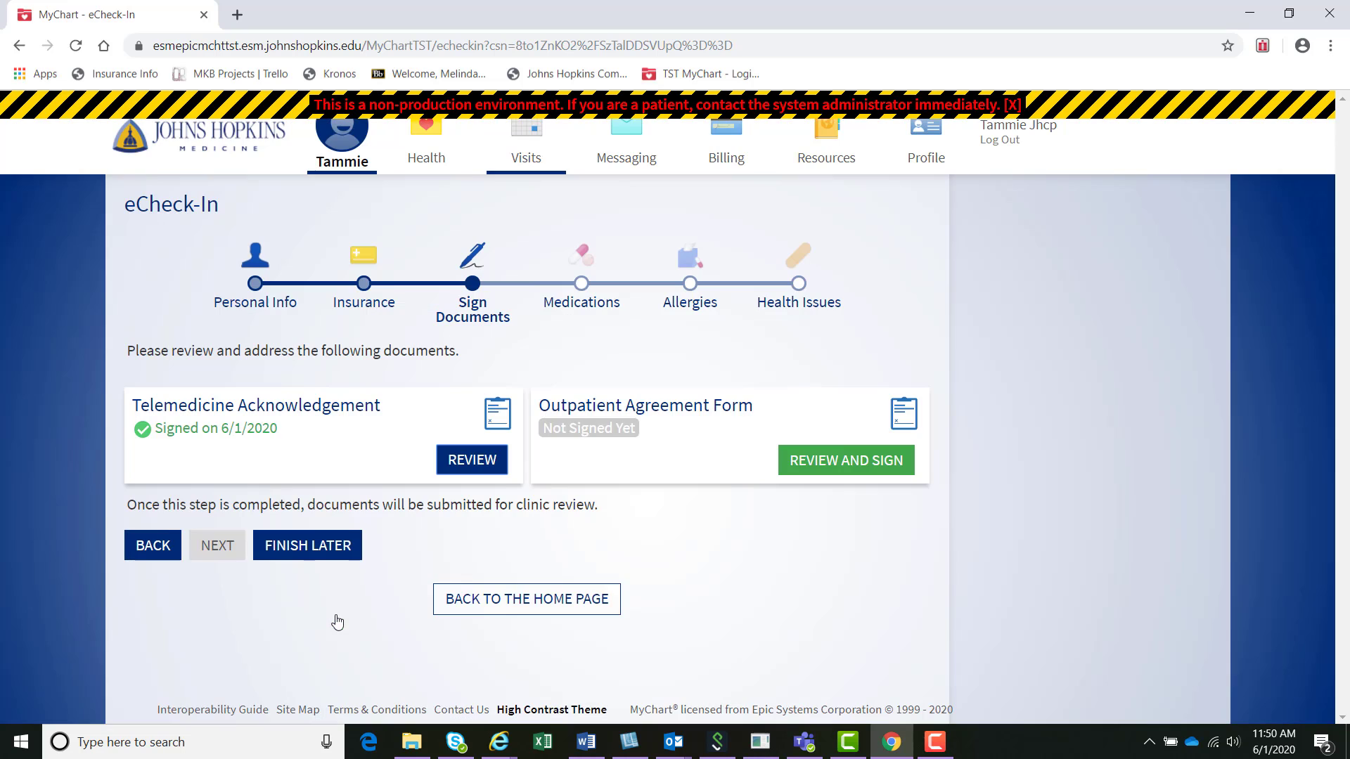
{"action": "left_click", "coordinate": [845, 460]}
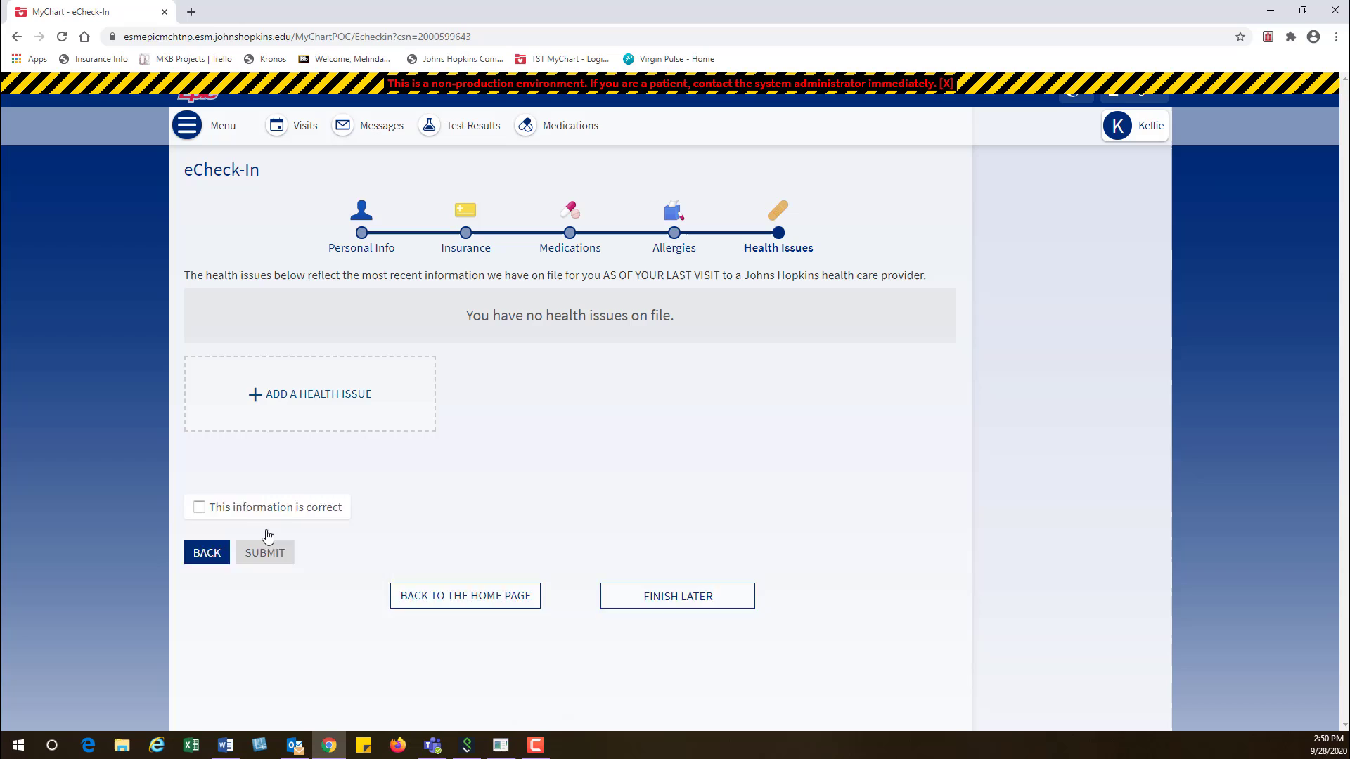
Mark the Health Issues information (none on file) correct and submit the eCheck-In
{"action": "left_click", "coordinate": [198, 508]}
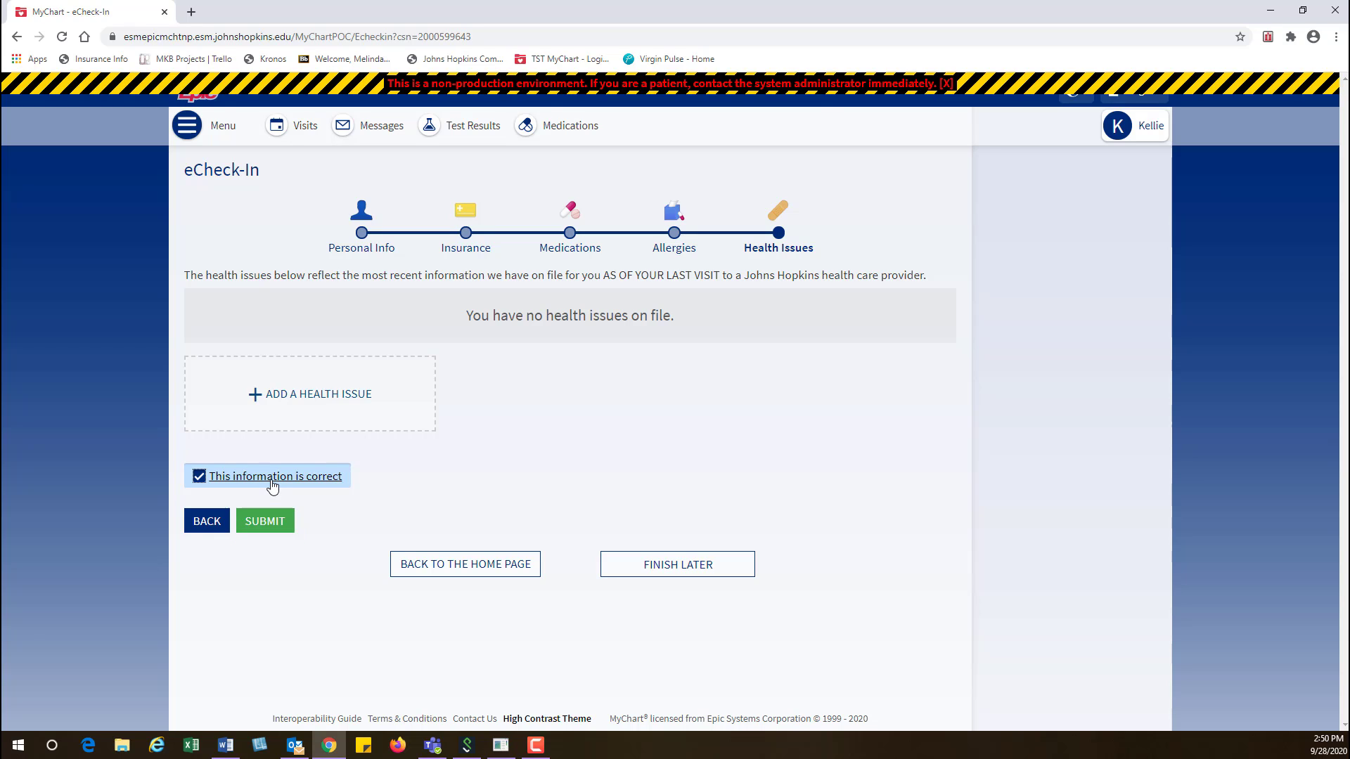
{"action": "left_click", "coordinate": [264, 520]}
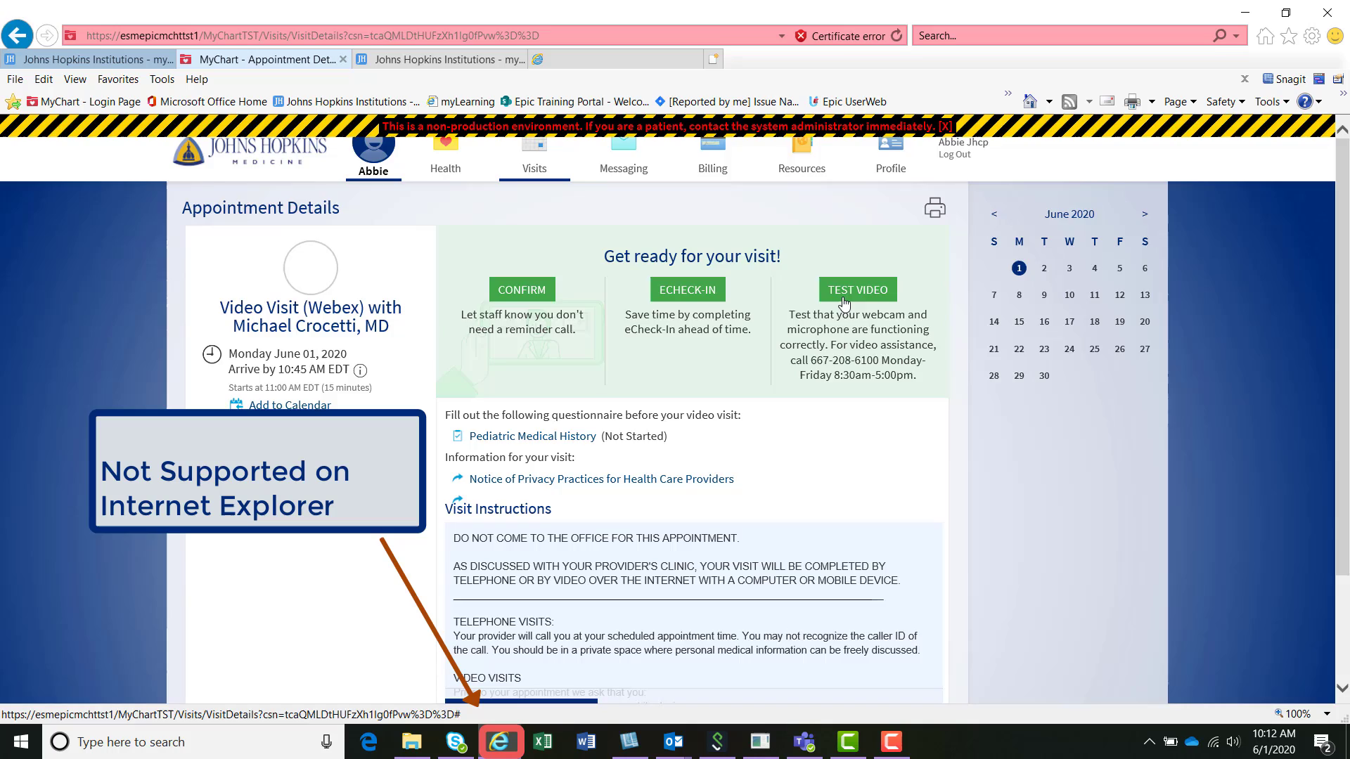
Launch Test Video for the appointment and follow the Chrome link from the unsupported-browser page
{"action": "left_click", "coordinate": [857, 290]}
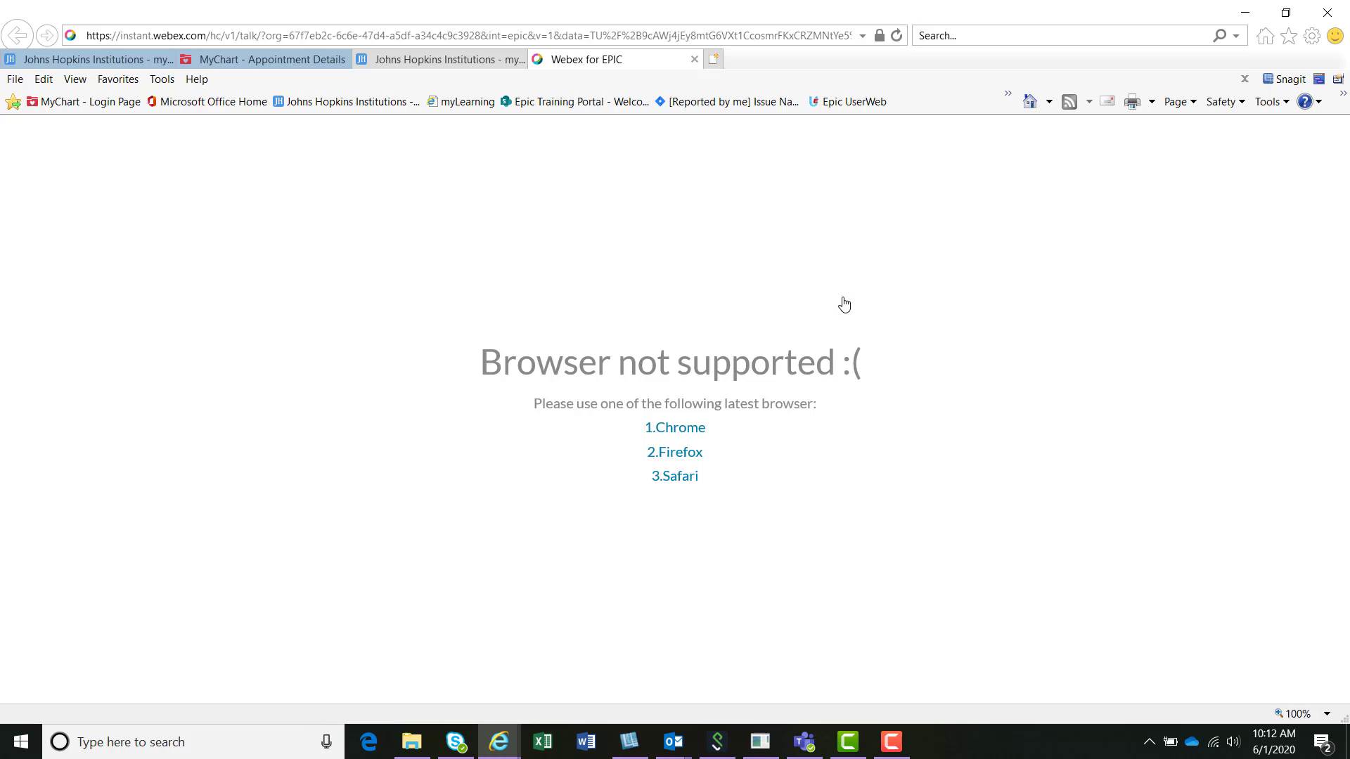
{"action": "mouse_move", "coordinate": [778, 352]}
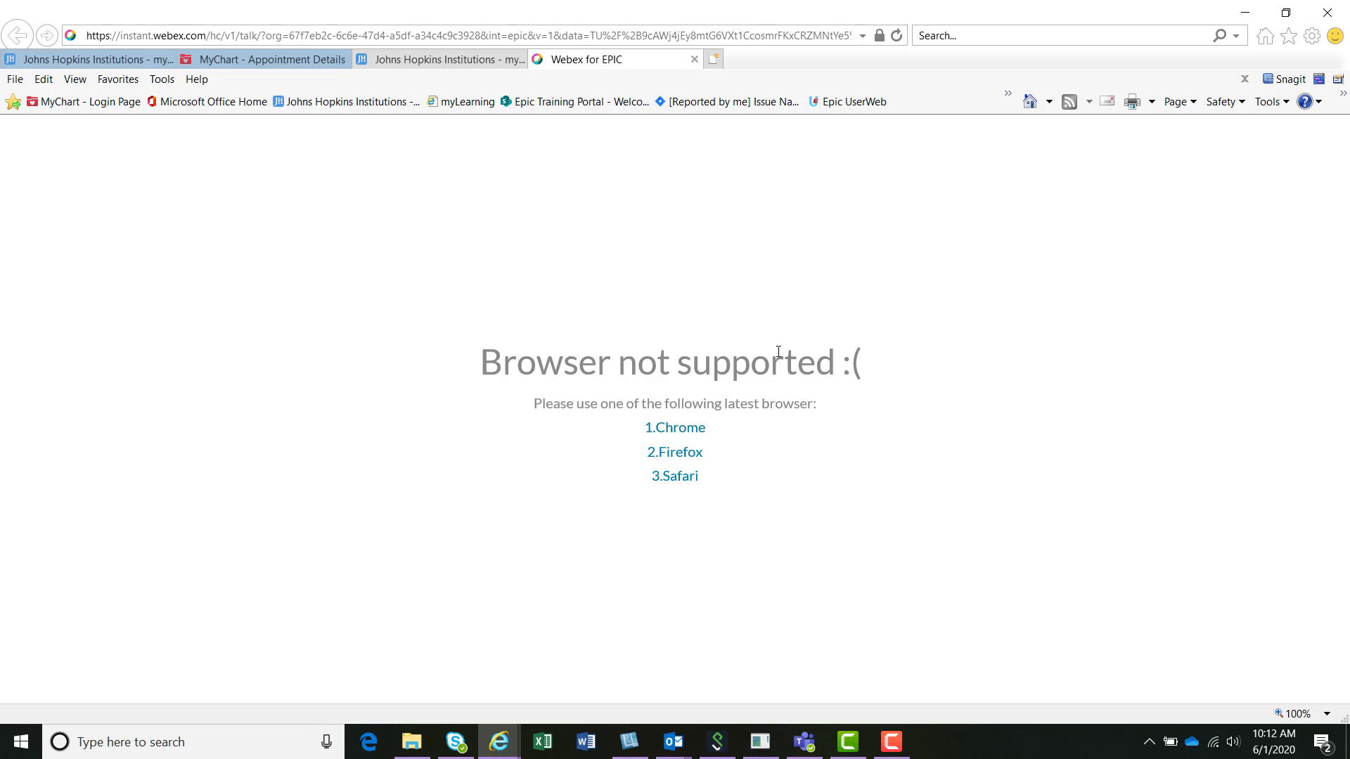
{"action": "left_click", "coordinate": [675, 428]}
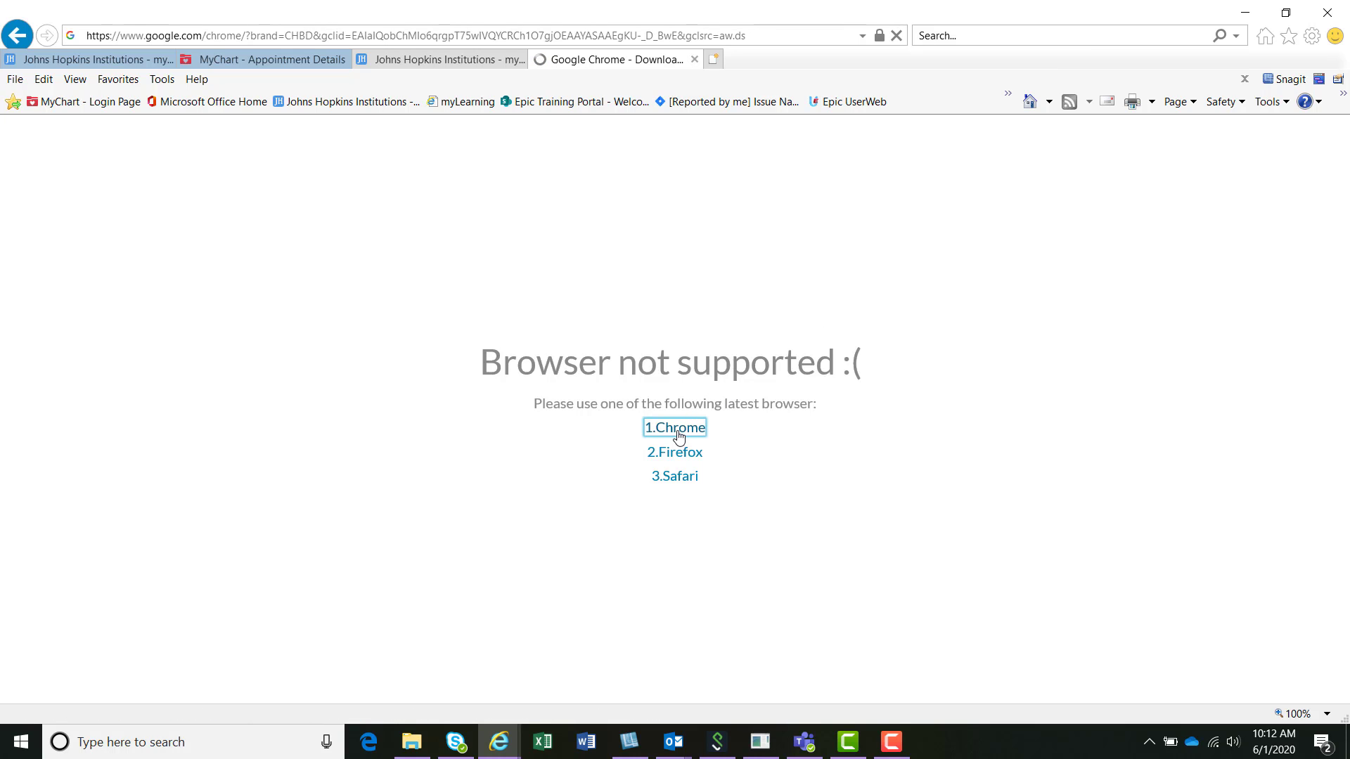
{"action": "left_click", "coordinate": [675, 428]}
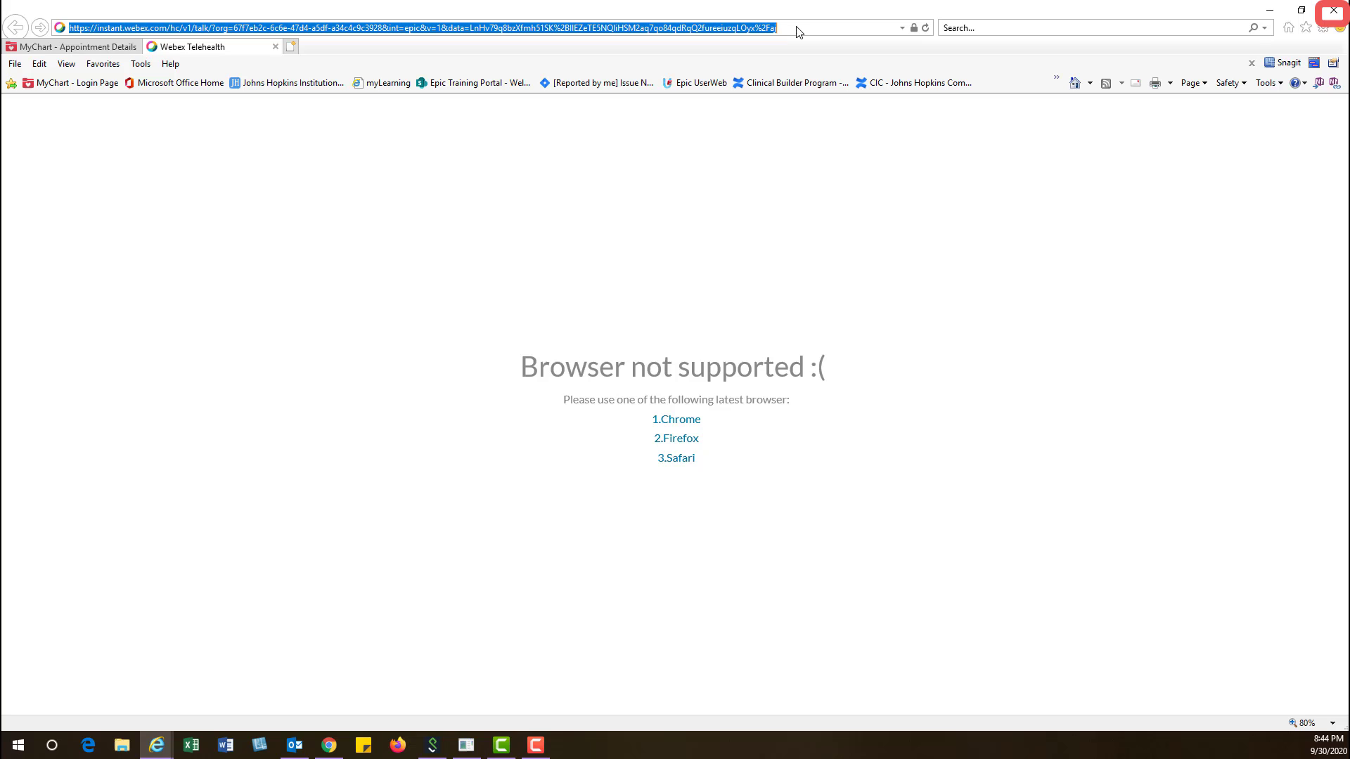
{"action": "mouse_move", "coordinate": [361, 714]}
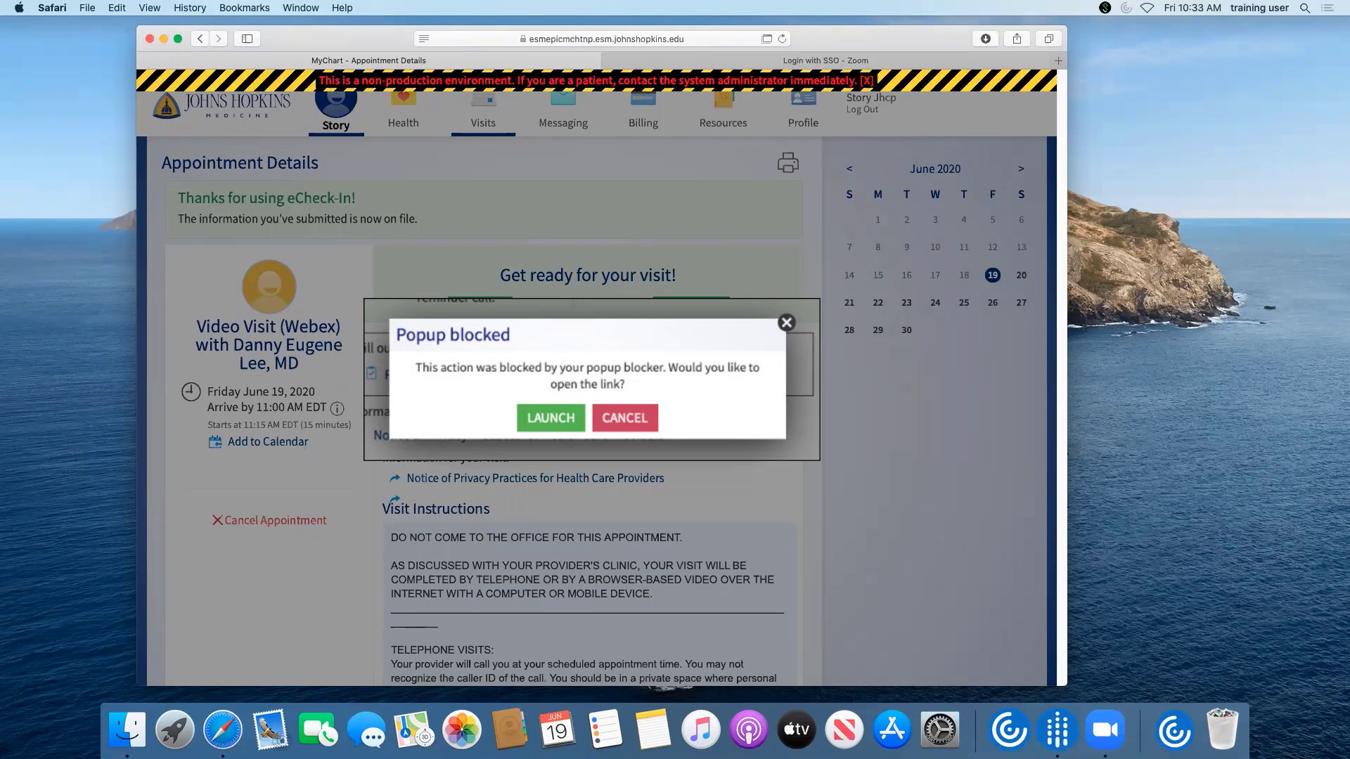
Dismiss the popup-blocked warning and reach Safari's Websites preferences for Pop-up Windows
{"action": "left_click", "coordinate": [550, 418]}
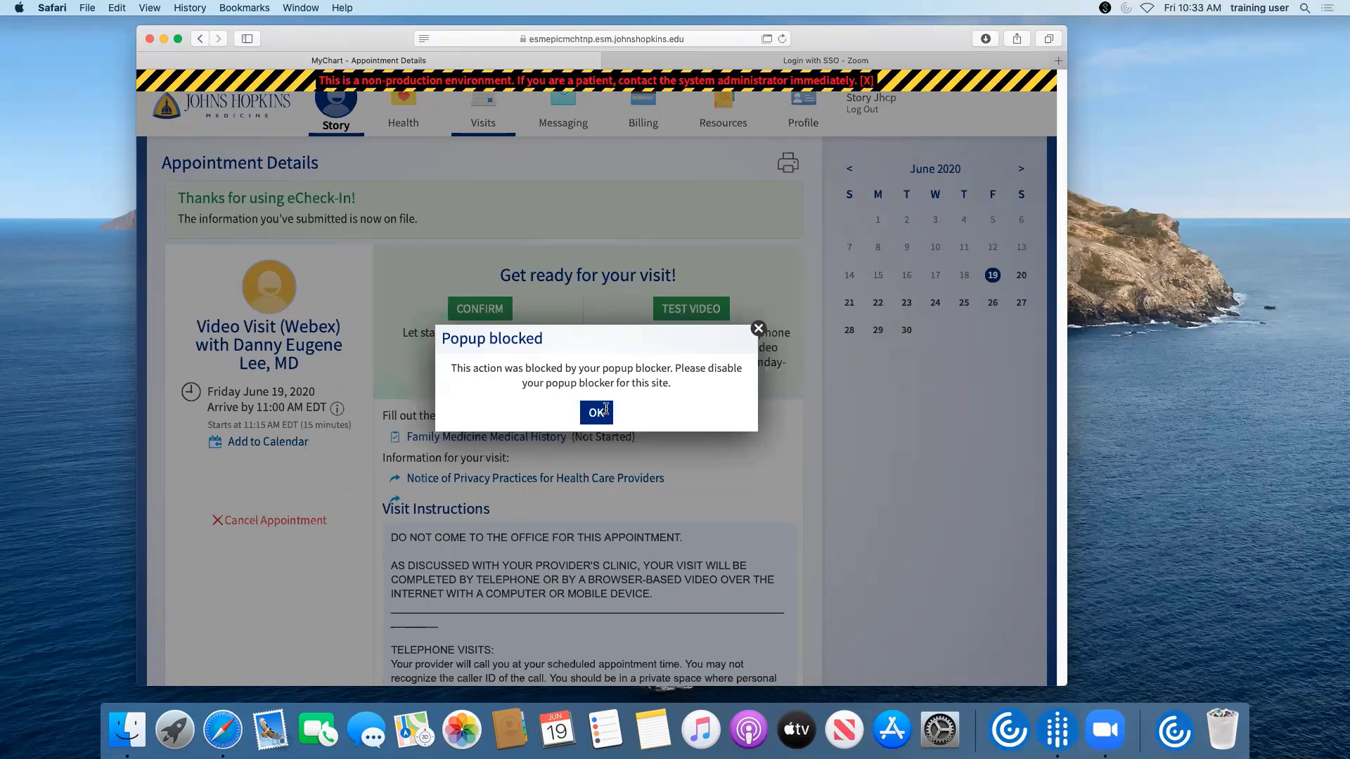
{"action": "left_click", "coordinate": [597, 414]}
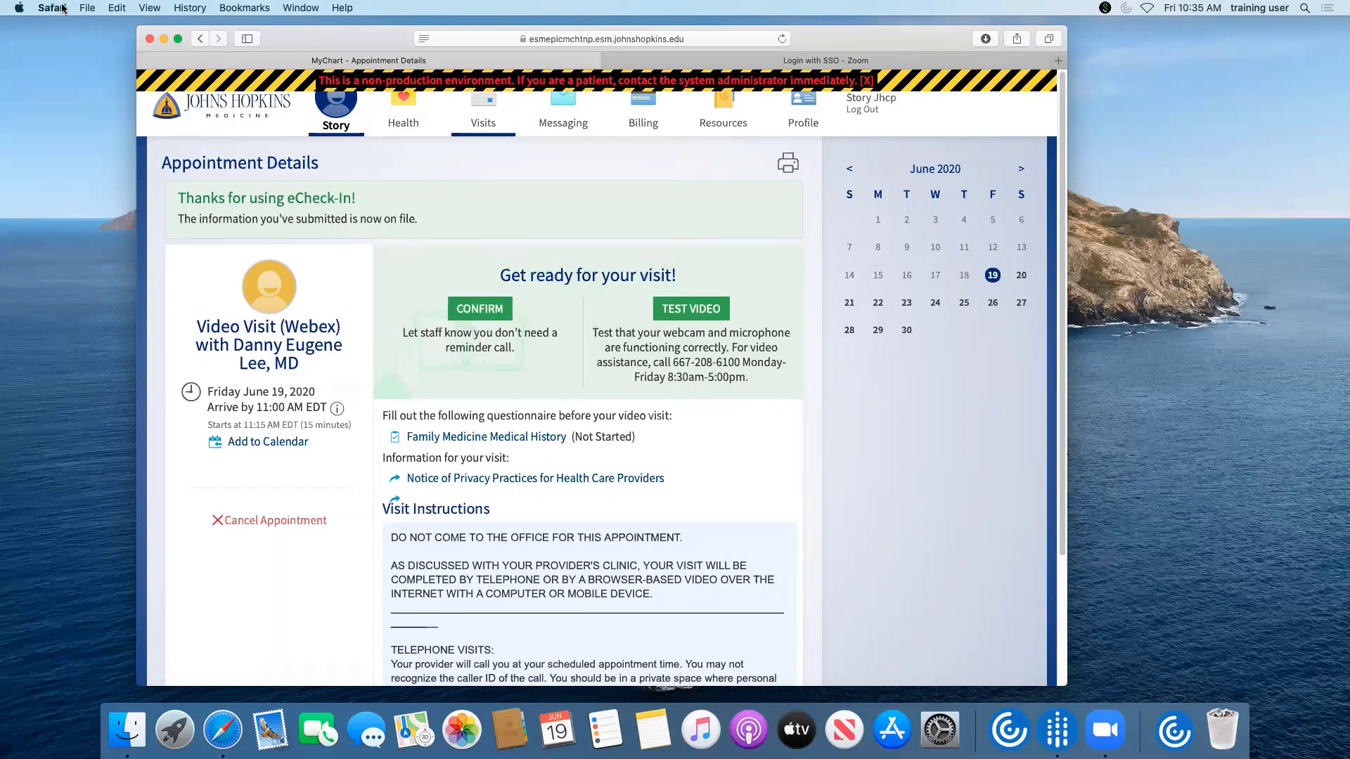
{"action": "left_click", "coordinate": [52, 8]}
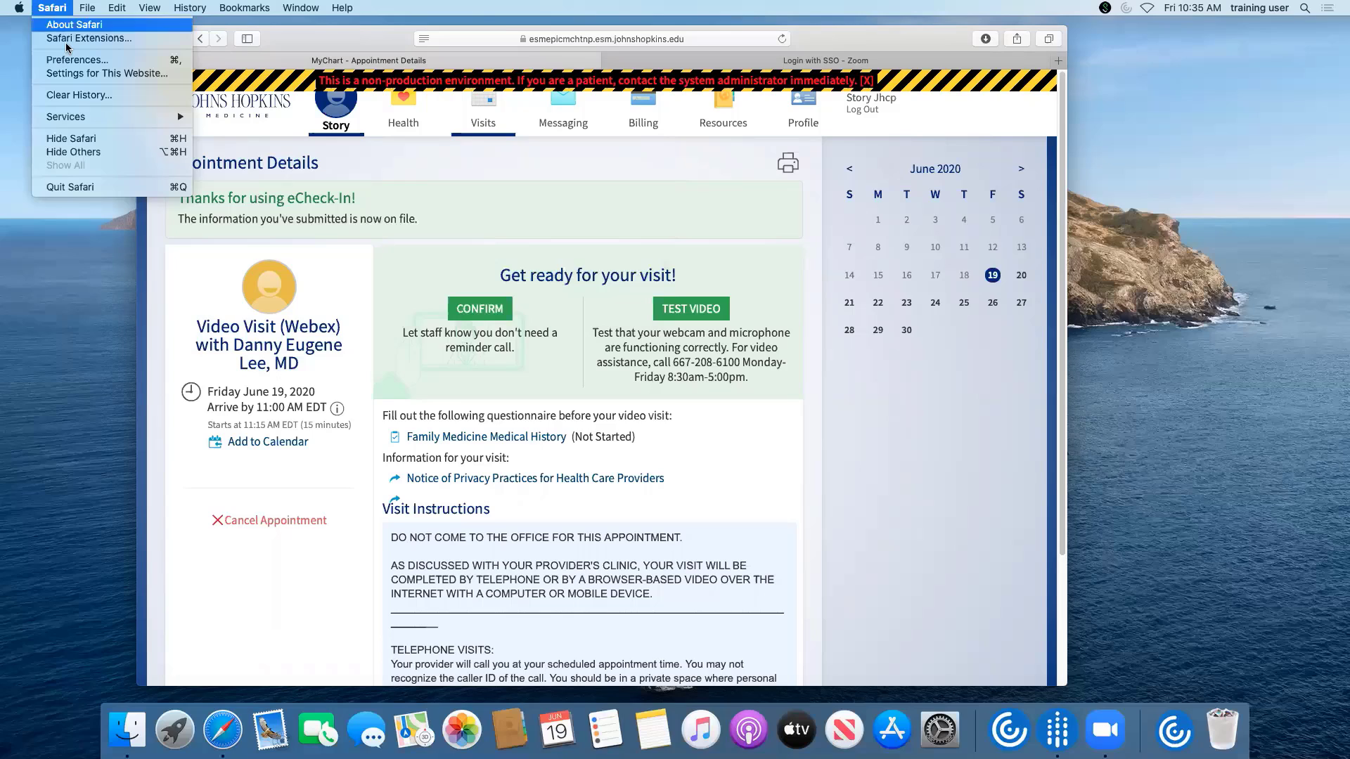
{"action": "left_click", "coordinate": [52, 8]}
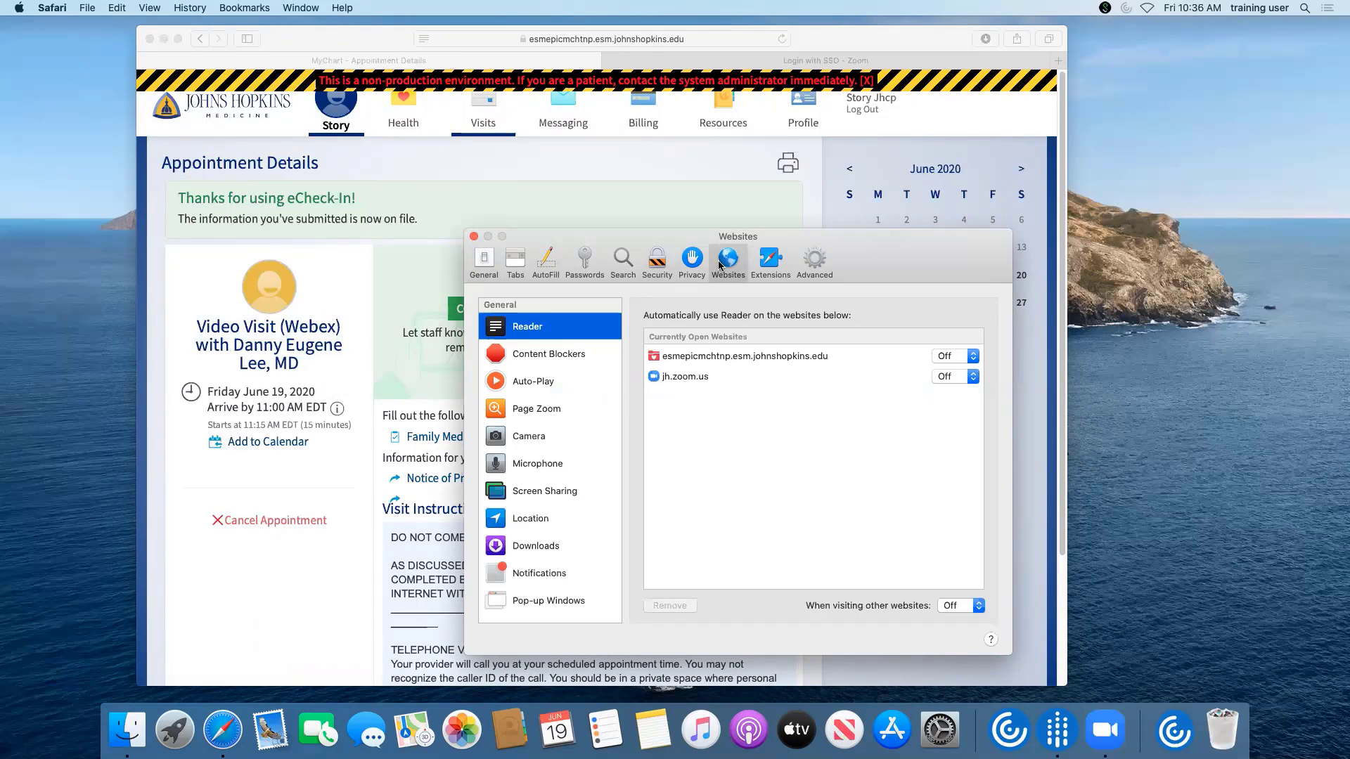
{"action": "left_click", "coordinate": [547, 600]}
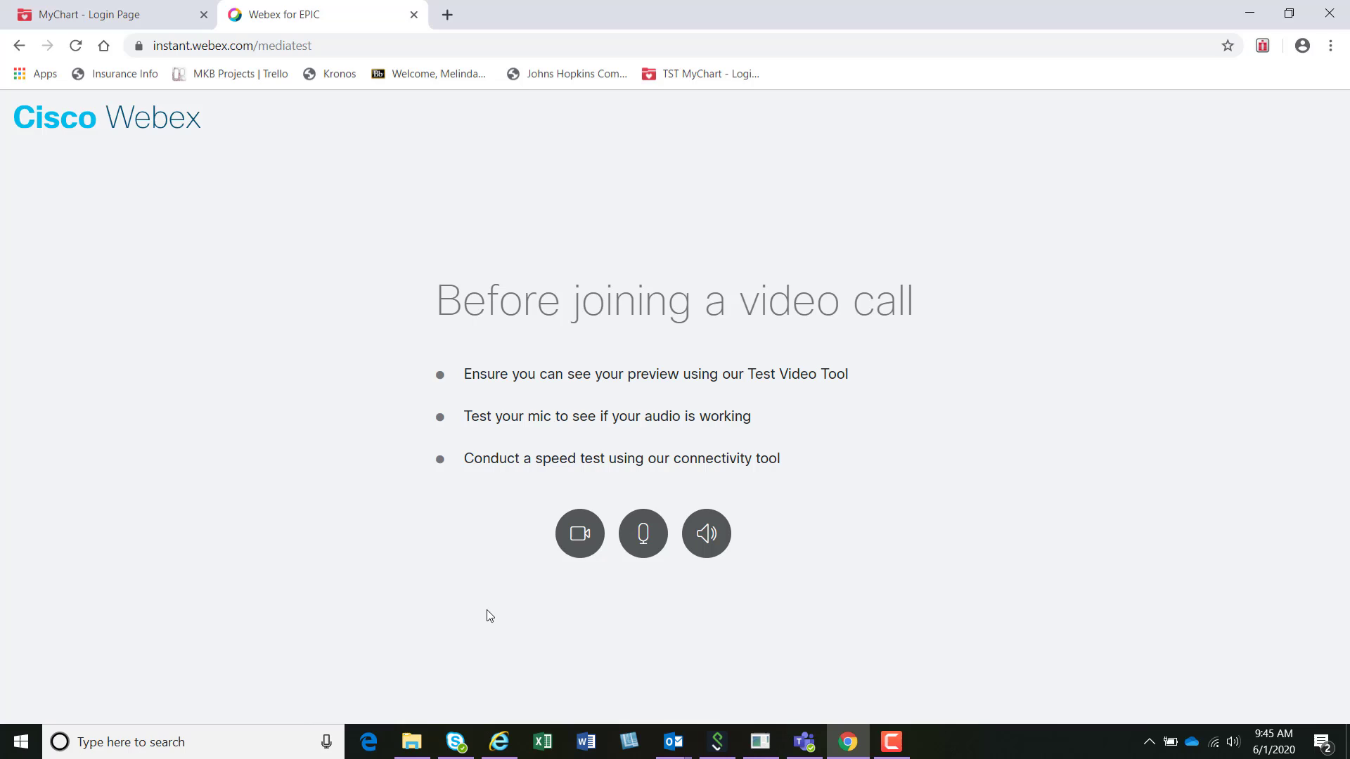
{"action": "mouse_move", "coordinate": [579, 535]}
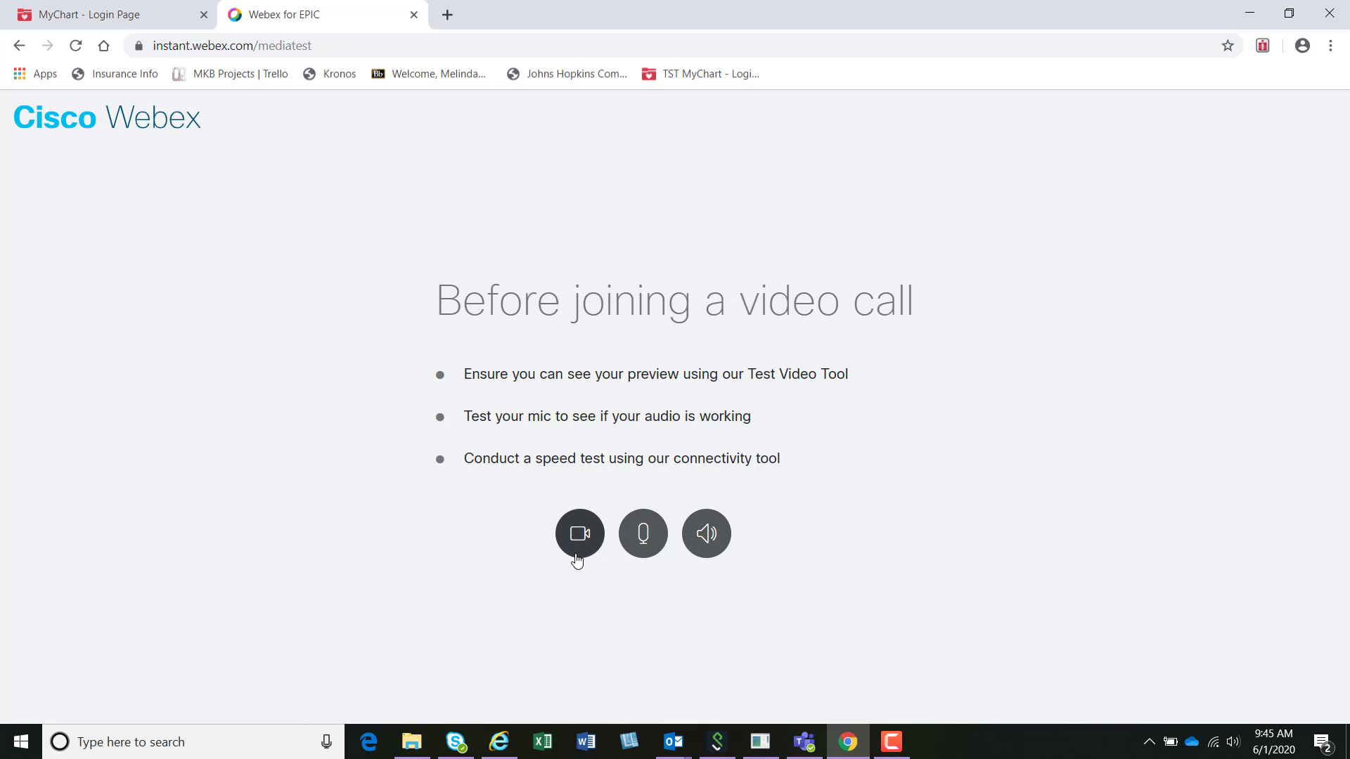
Run the Webex camera preview, microphone and speaker checks before joining
{"action": "left_click", "coordinate": [579, 535]}
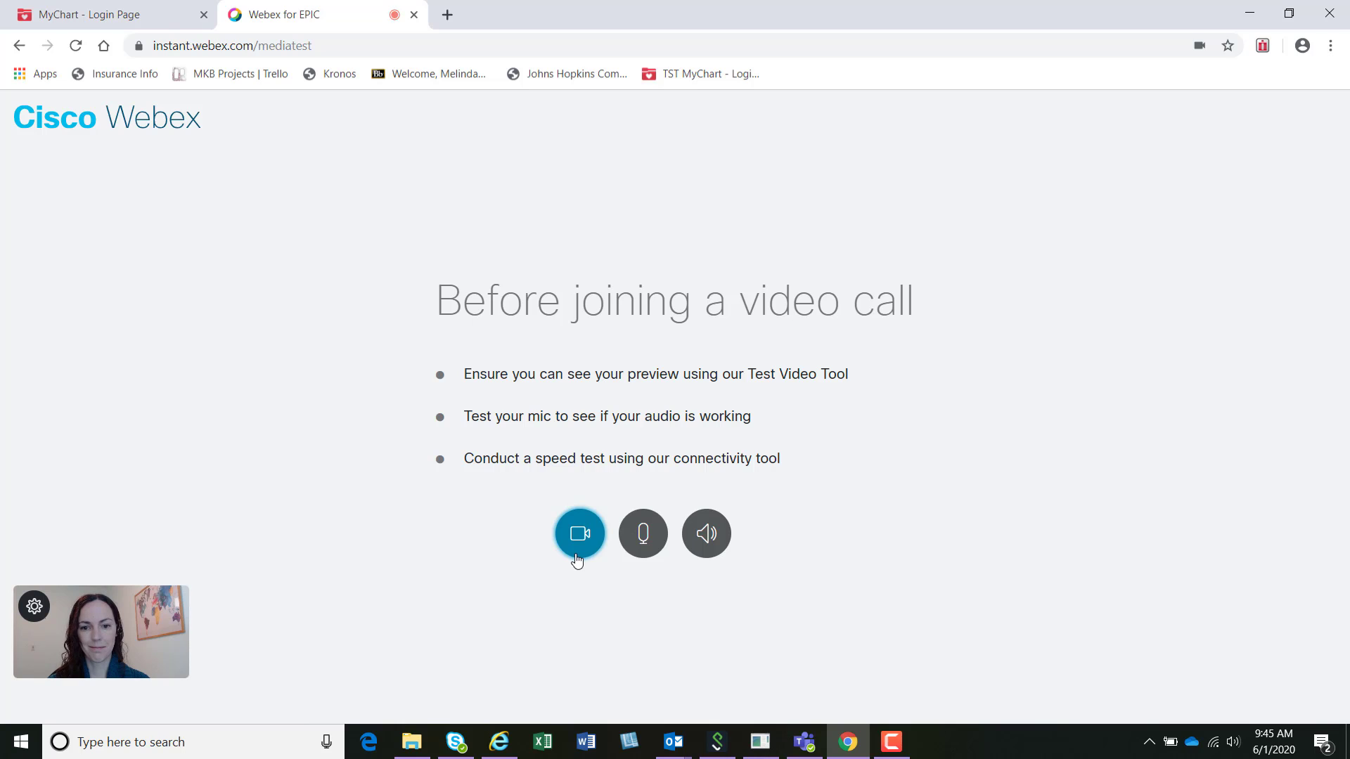
{"action": "left_click", "coordinate": [642, 535]}
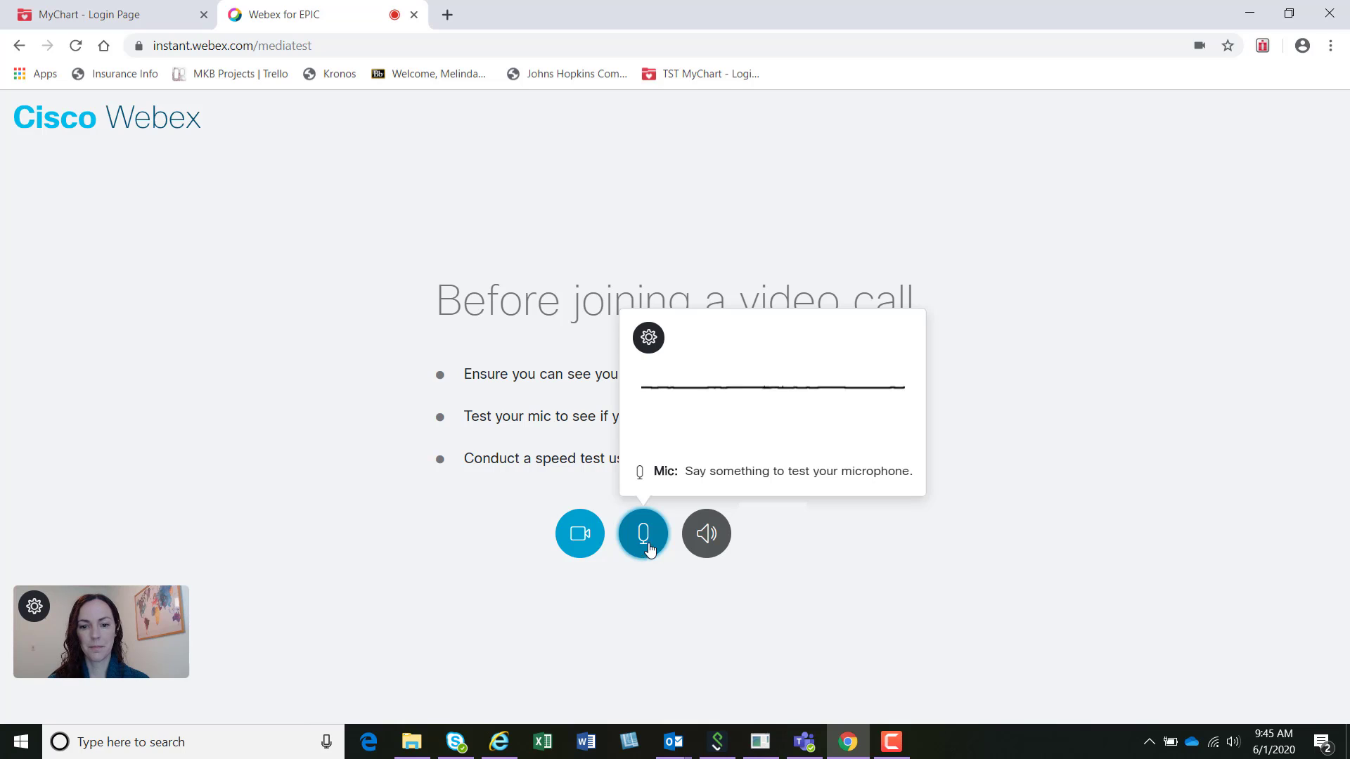
{"action": "left_click", "coordinate": [706, 534]}
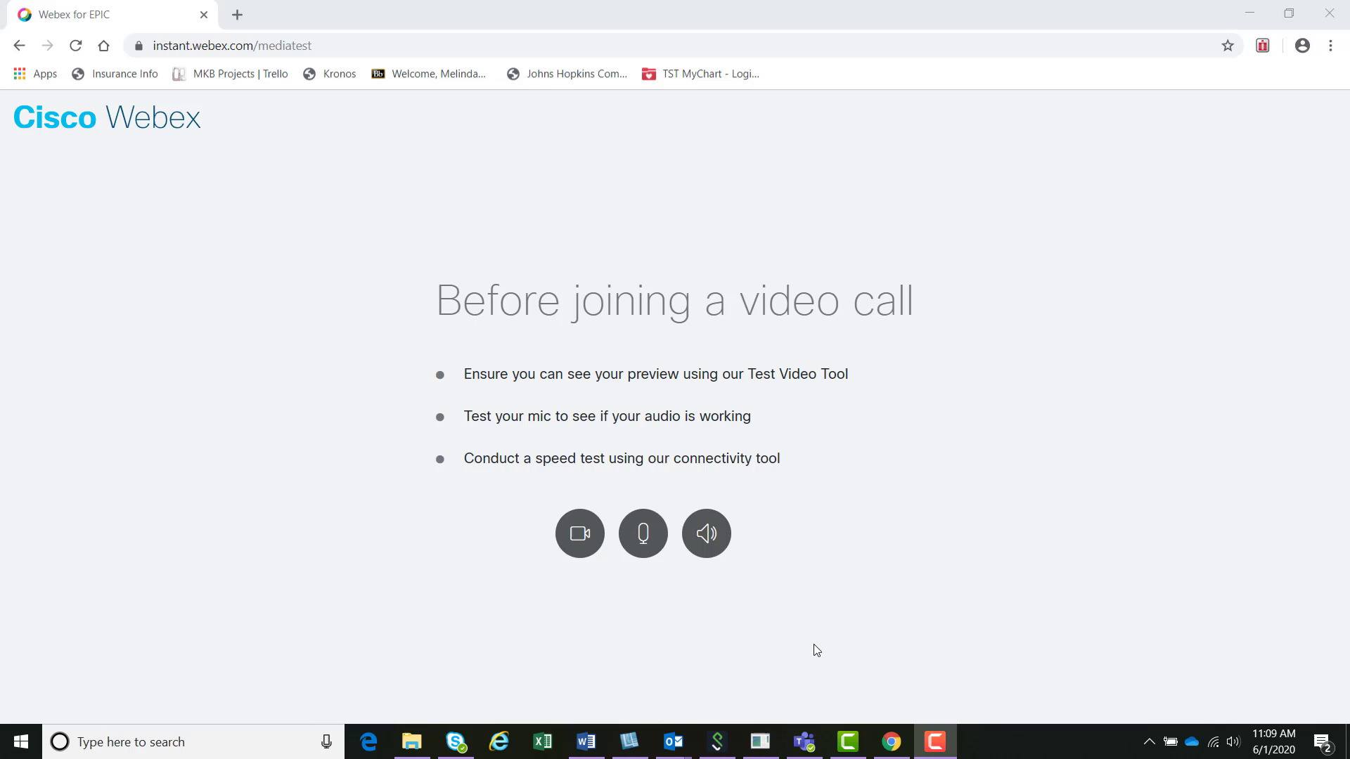
Retry the Webex camera, microphone and speaker tests without permissions
{"action": "left_click", "coordinate": [579, 534]}
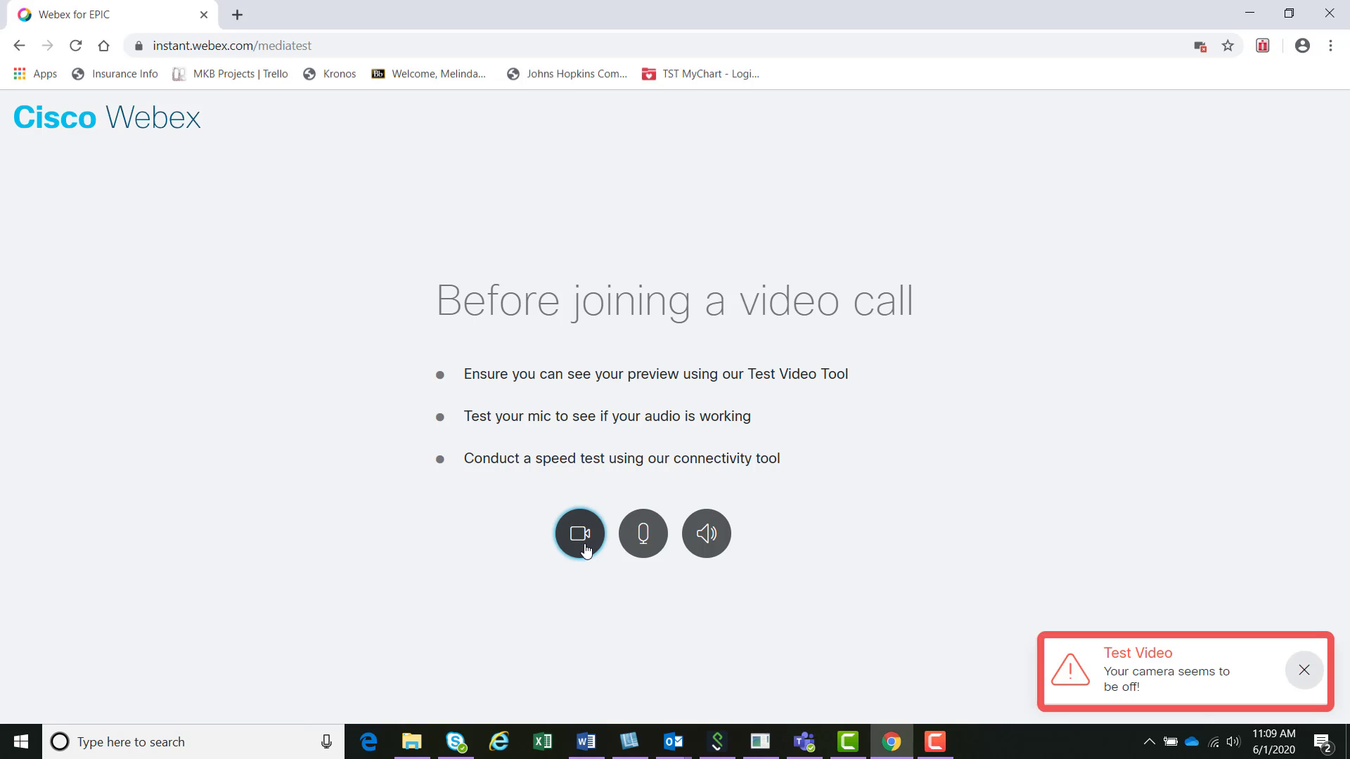
{"action": "mouse_move", "coordinate": [579, 592]}
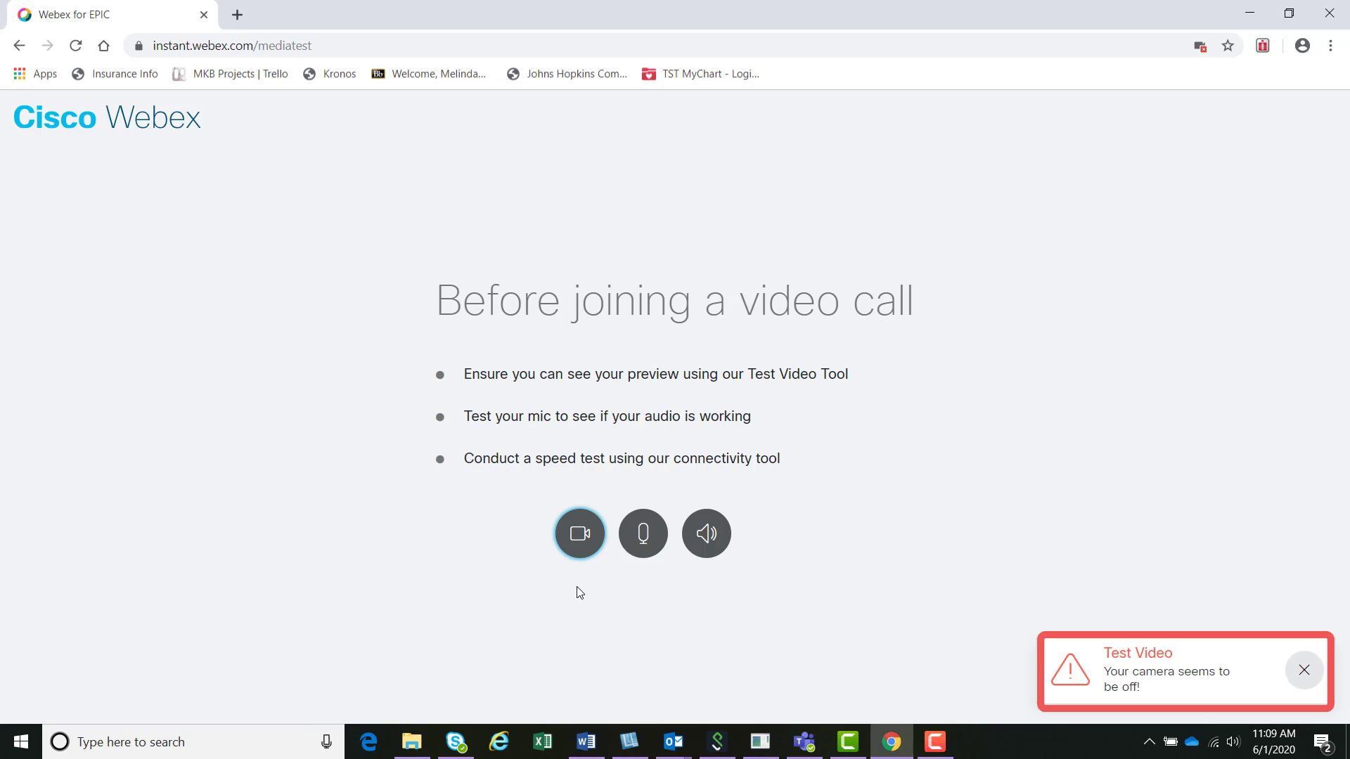
{"action": "left_click", "coordinate": [643, 535]}
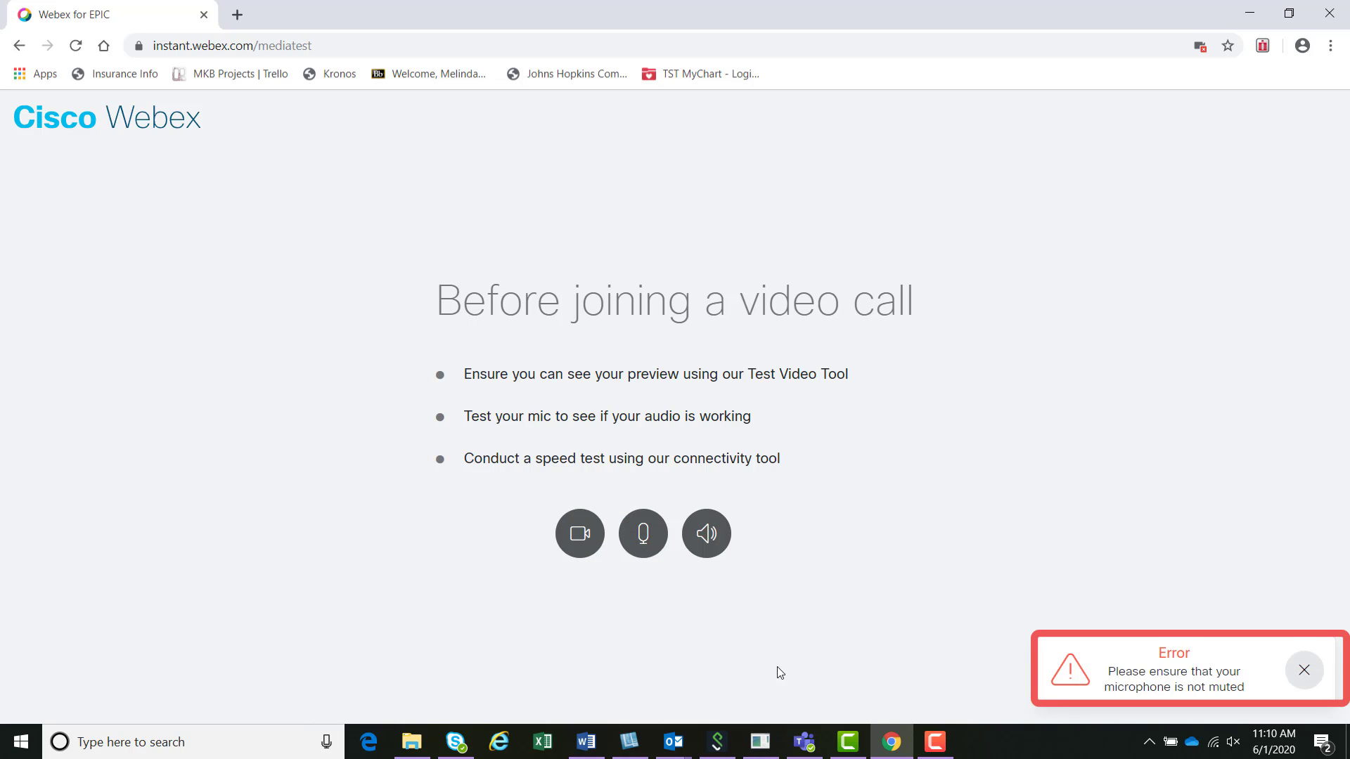
{"action": "left_click", "coordinate": [706, 533]}
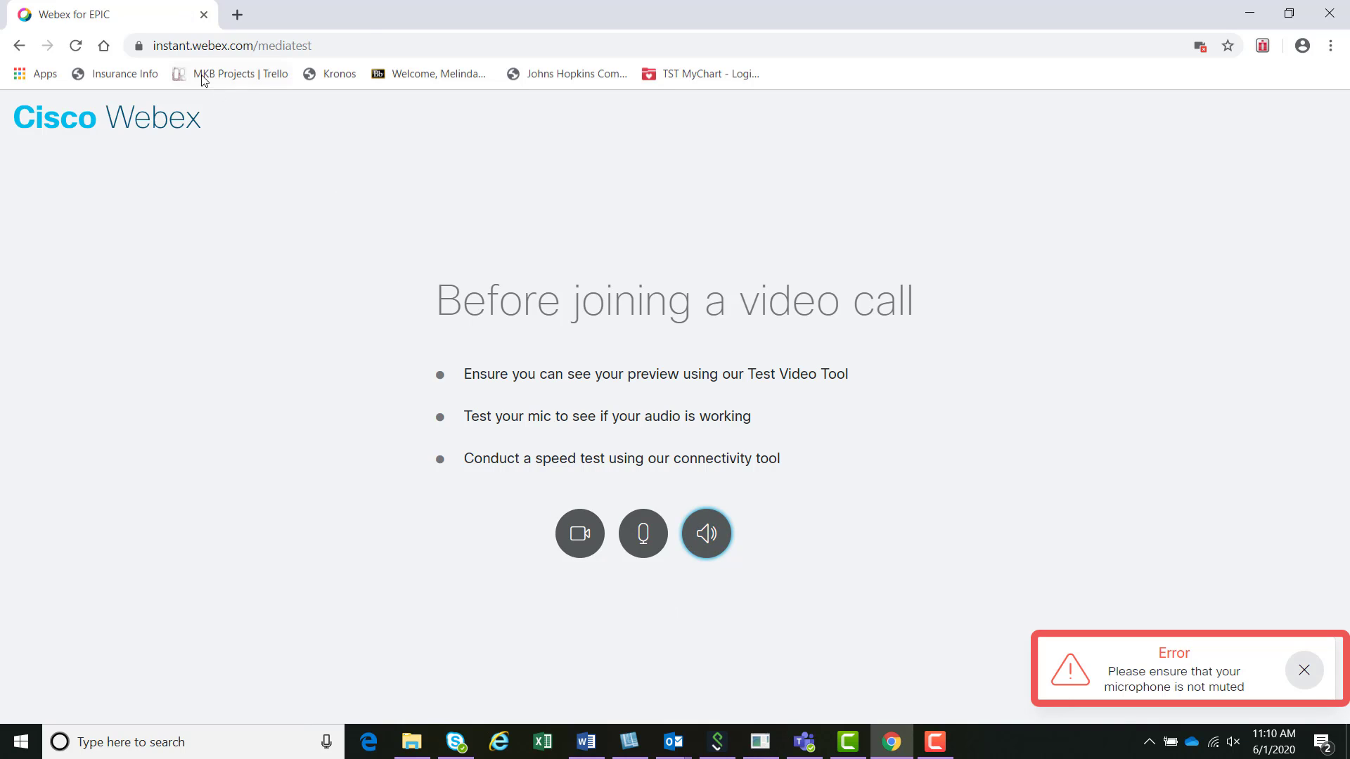
Allow camera and microphone for the Webex site in Chrome's site settings and reload the page
{"action": "left_click", "coordinate": [140, 45]}
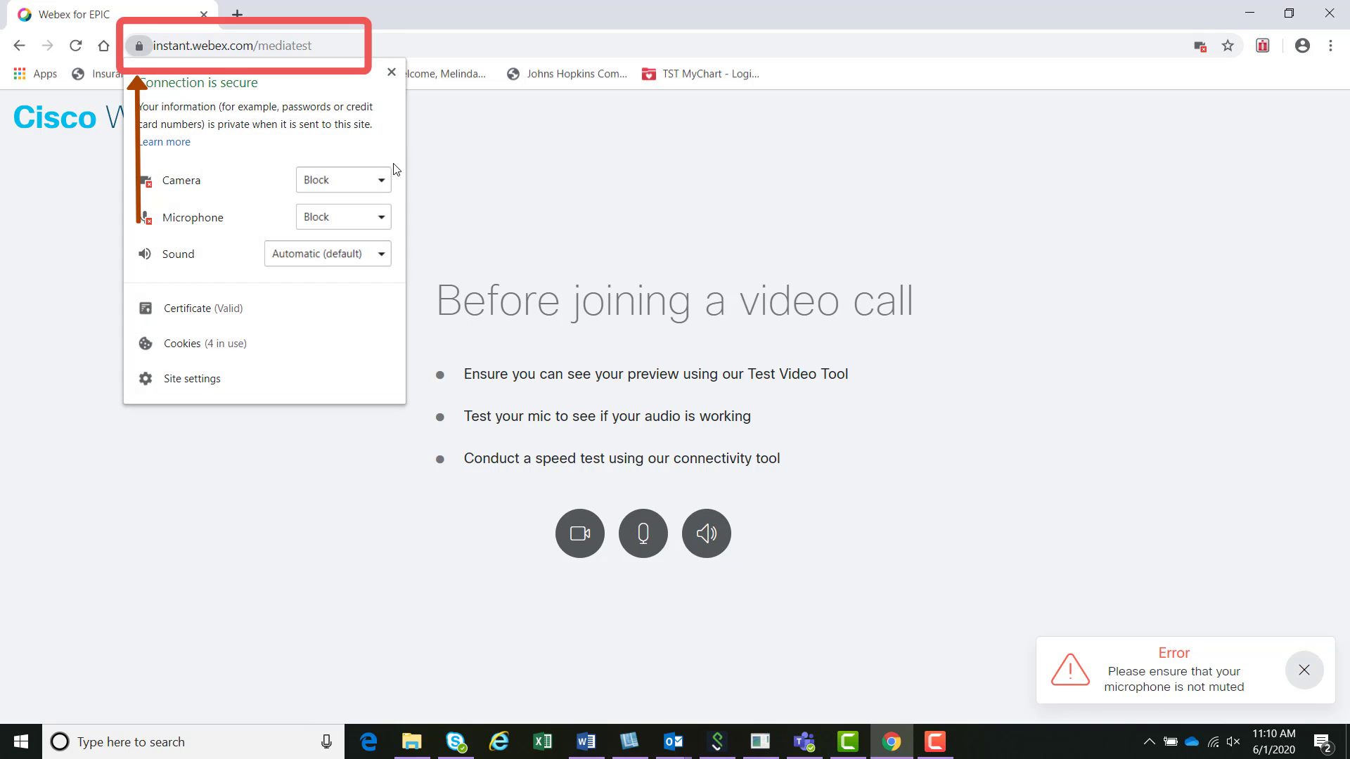
{"action": "left_click", "coordinate": [342, 180]}
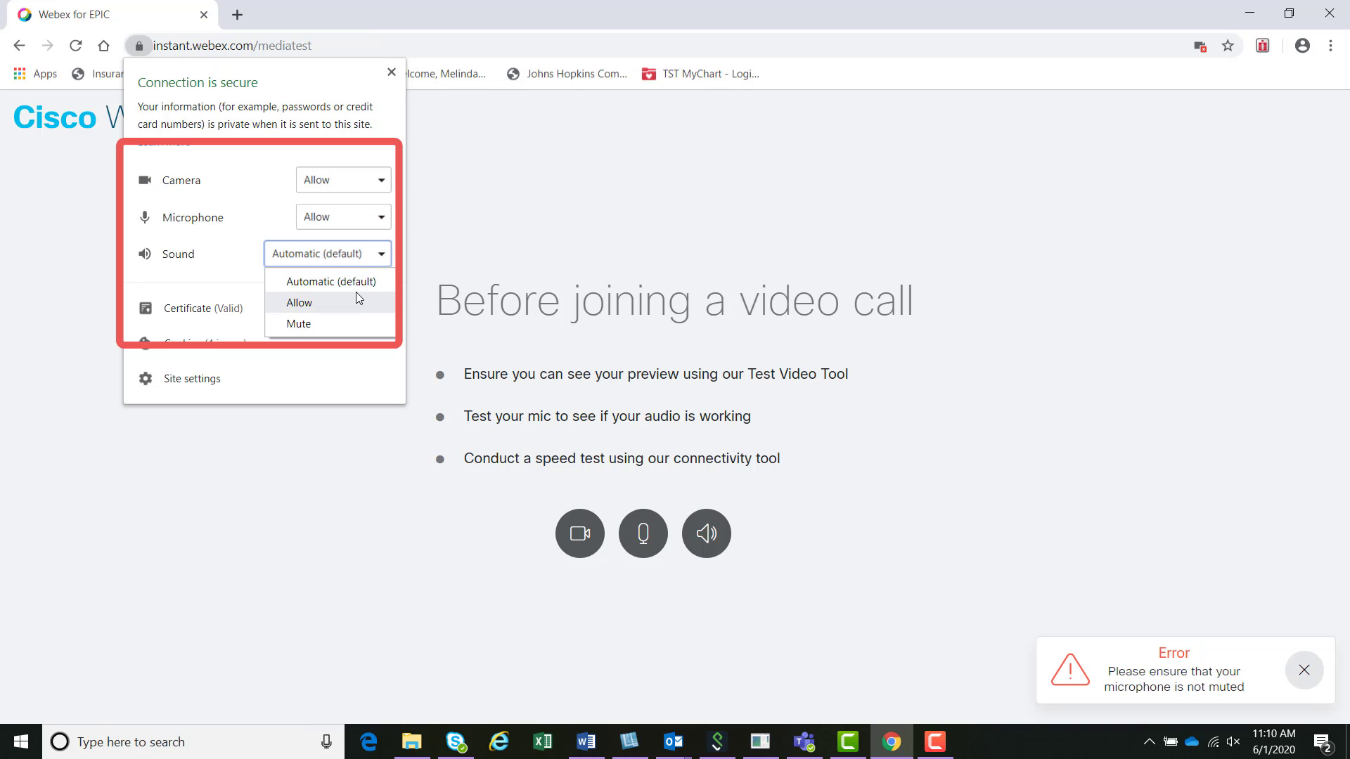
{"action": "left_click", "coordinate": [299, 302]}
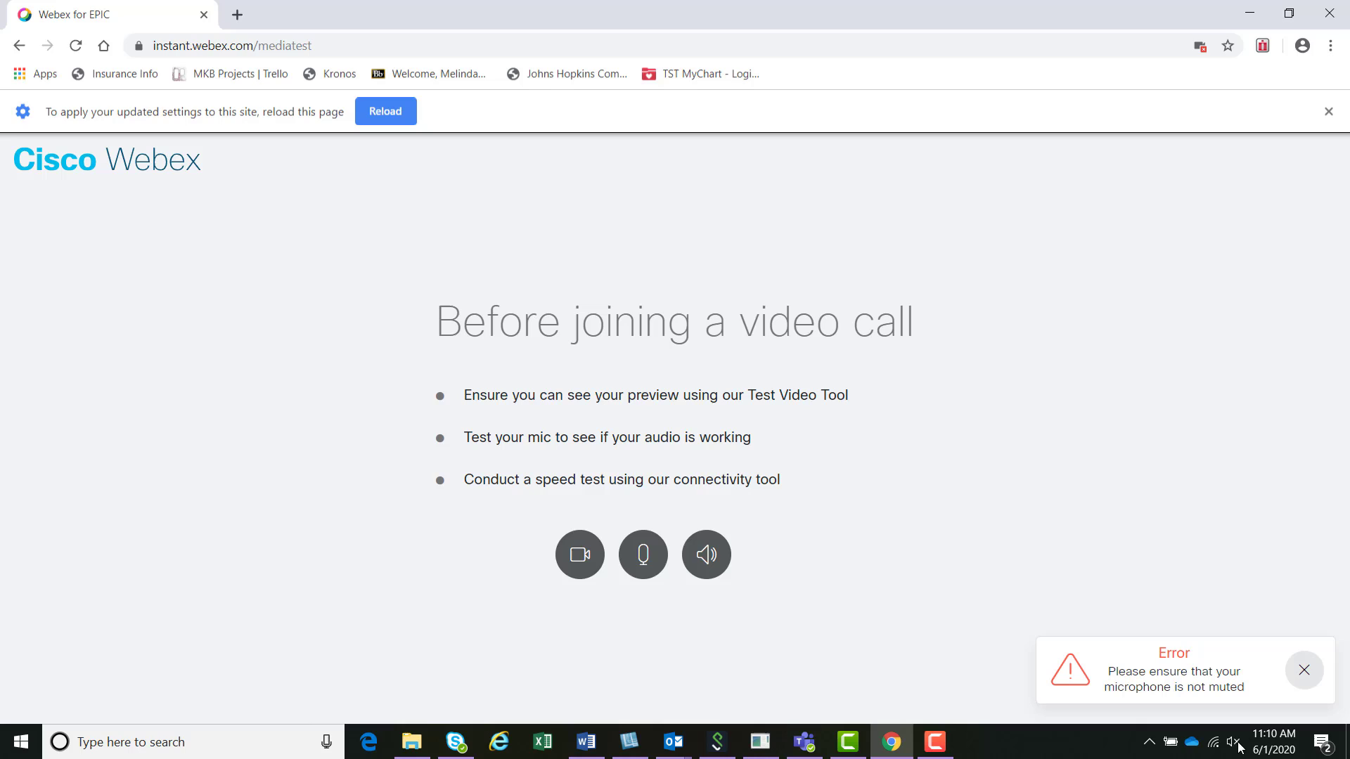
{"action": "left_click", "coordinate": [1233, 741]}
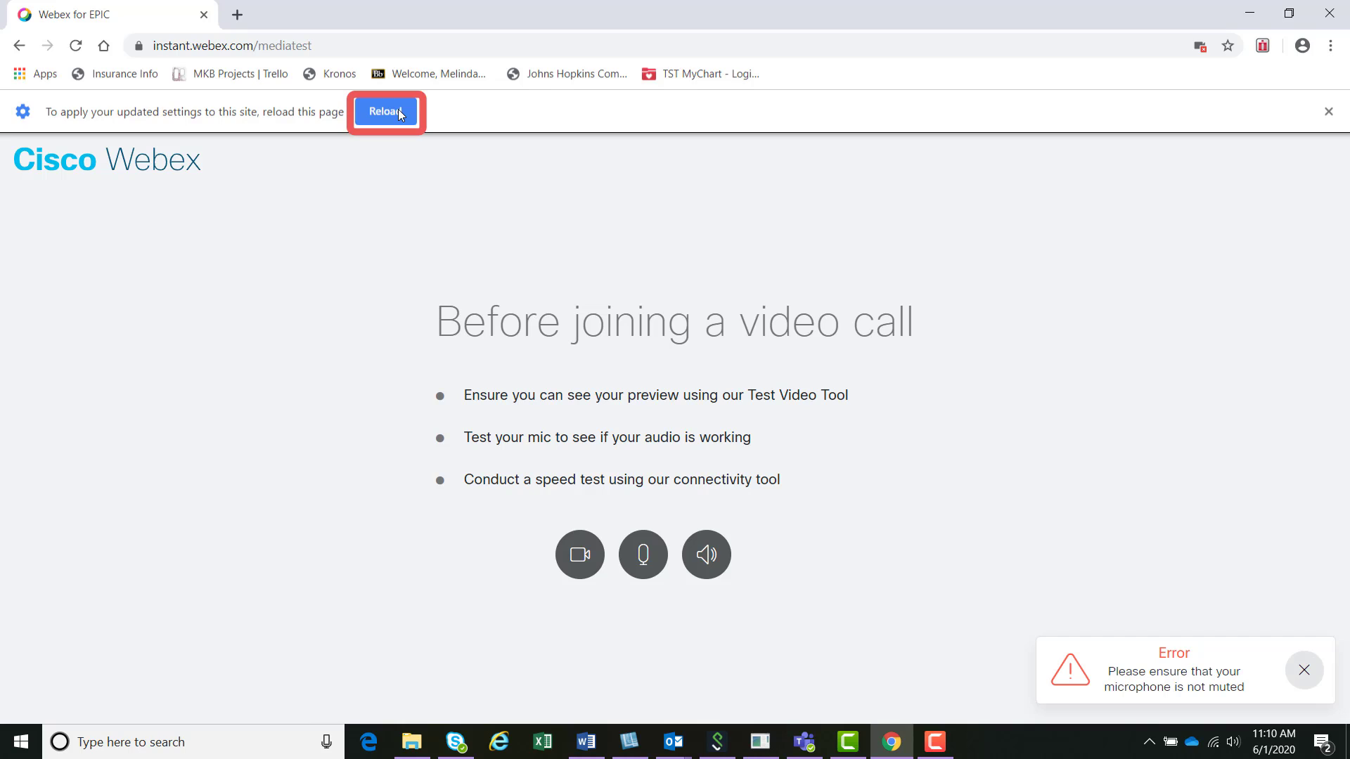
{"action": "left_click", "coordinate": [385, 112]}
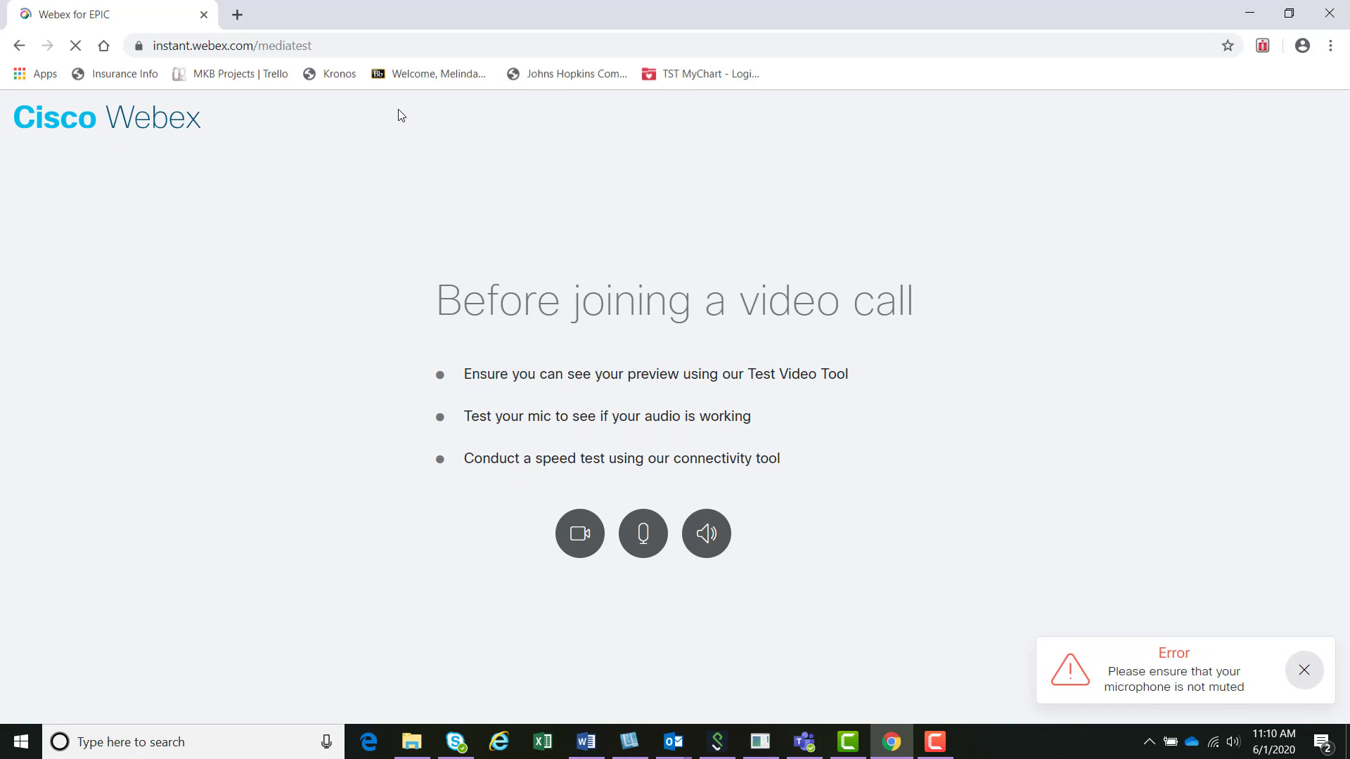
{"action": "left_click", "coordinate": [579, 533]}
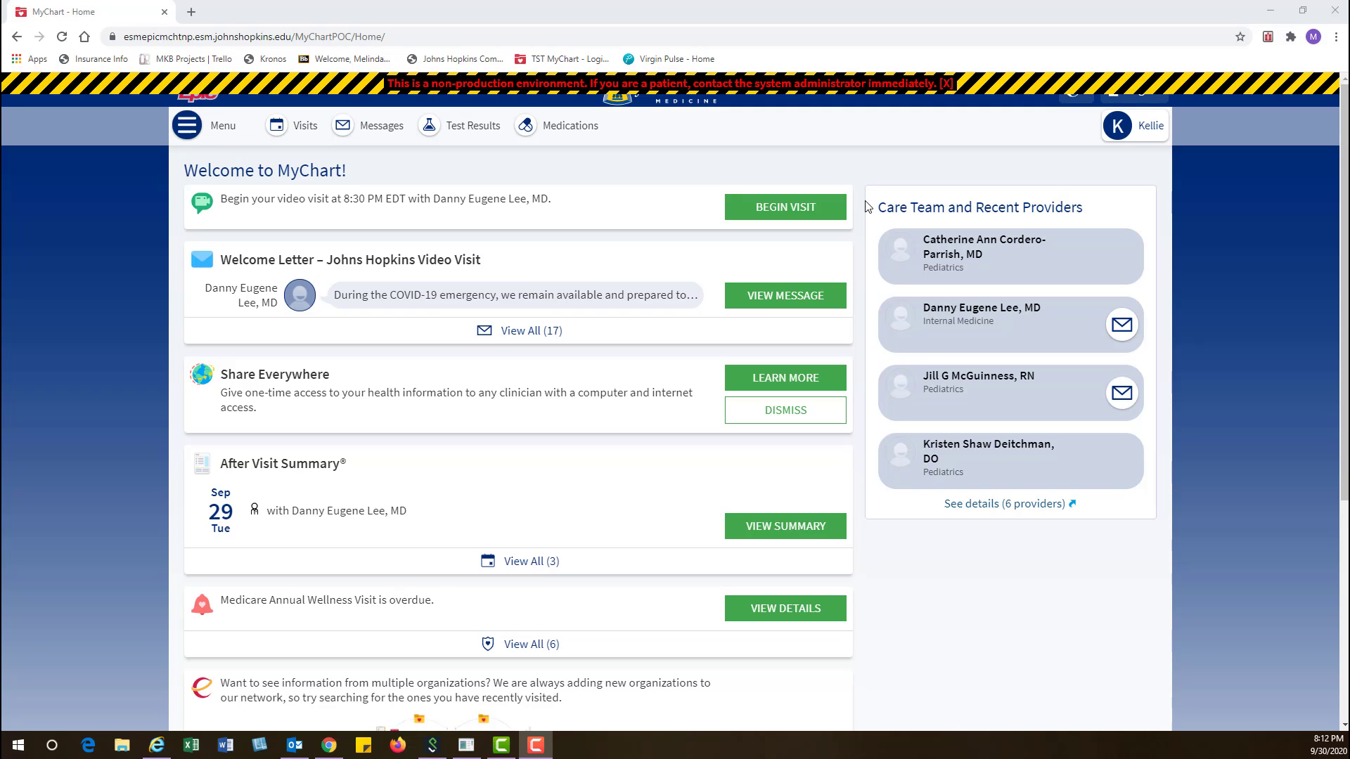
Begin the upcoming video visit from MyChart's home page and start it in Webex
{"action": "left_click", "coordinate": [783, 207]}
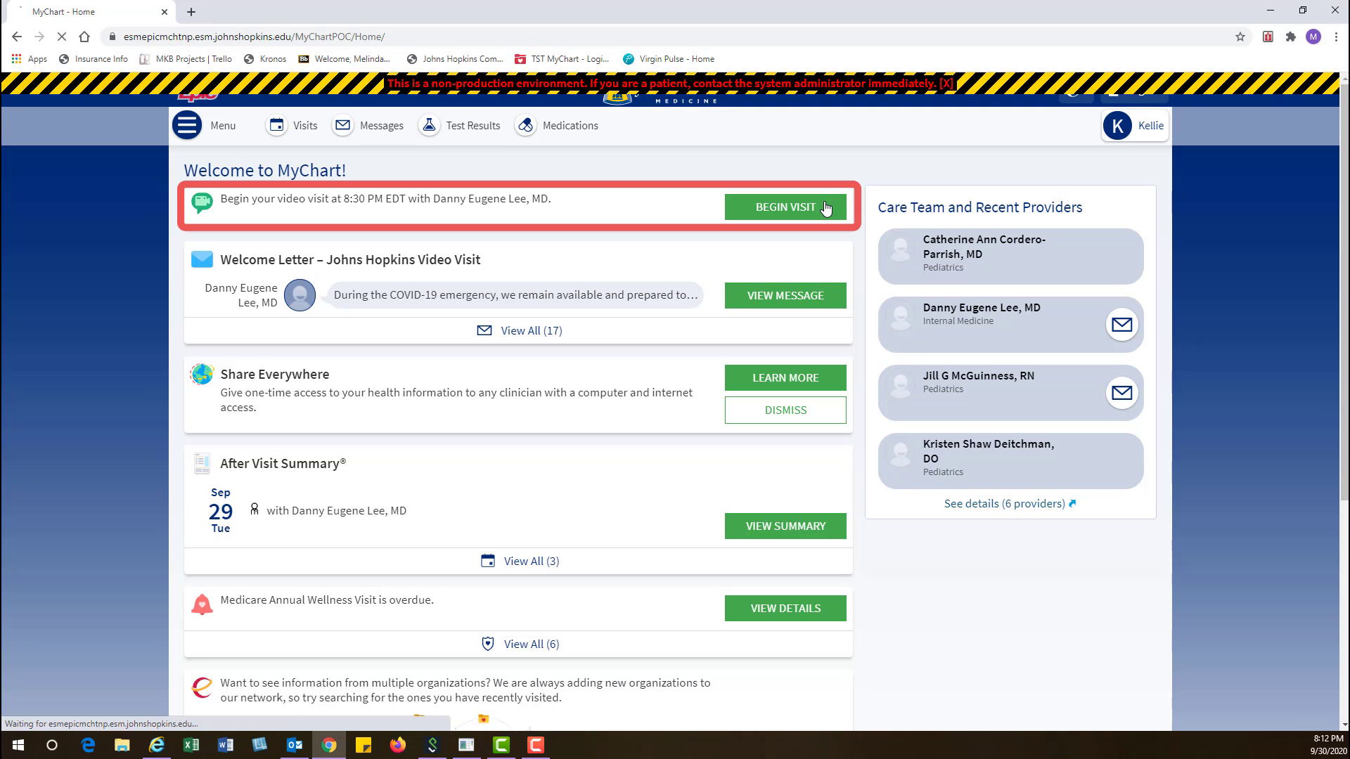
{"action": "left_click", "coordinate": [783, 206]}
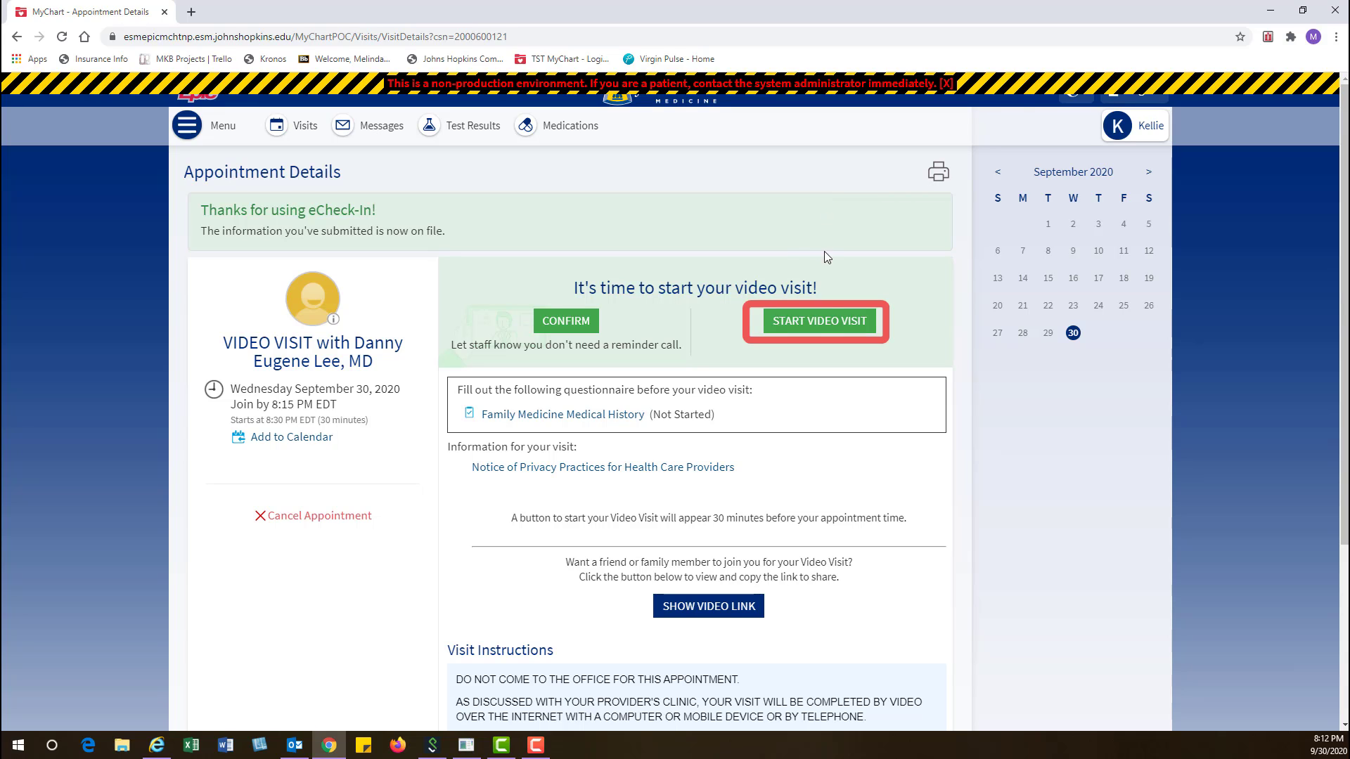
{"action": "mouse_move", "coordinate": [819, 320]}
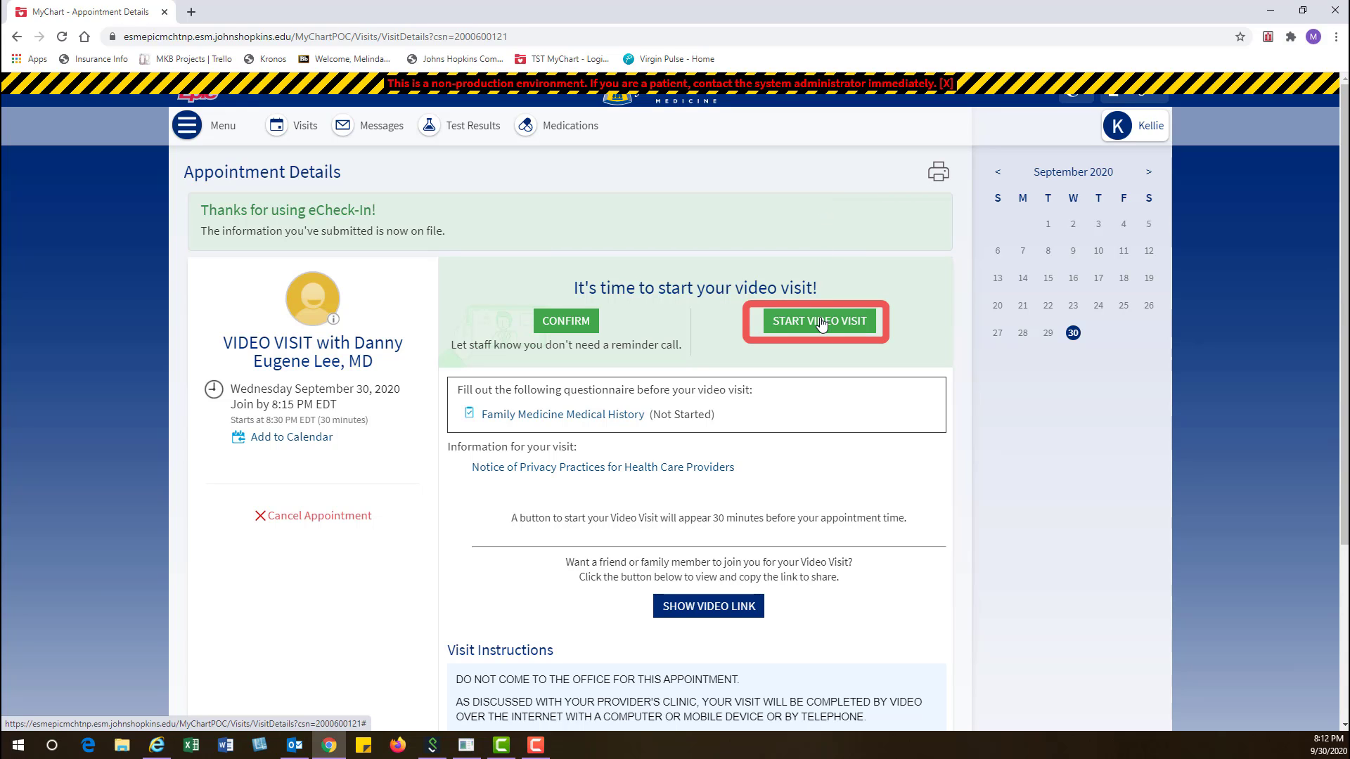
{"action": "left_click", "coordinate": [818, 321]}
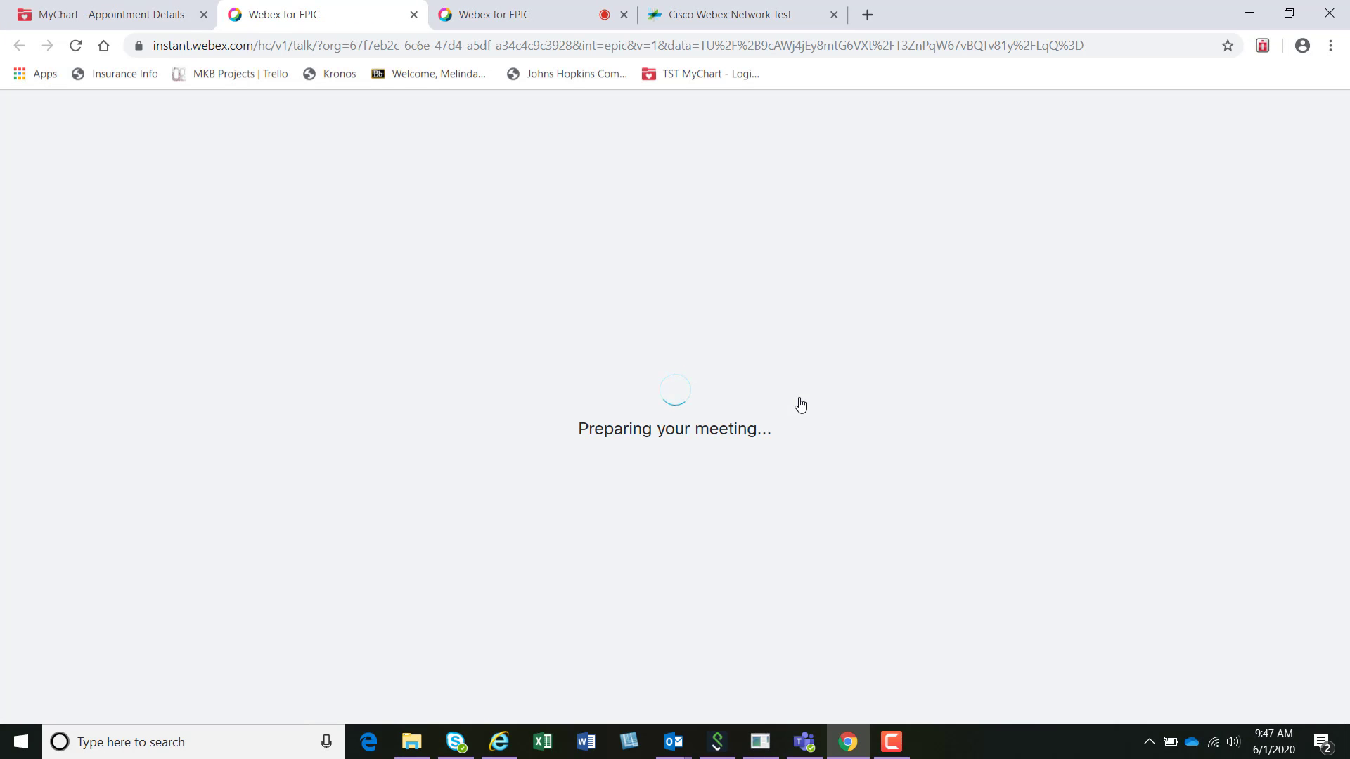